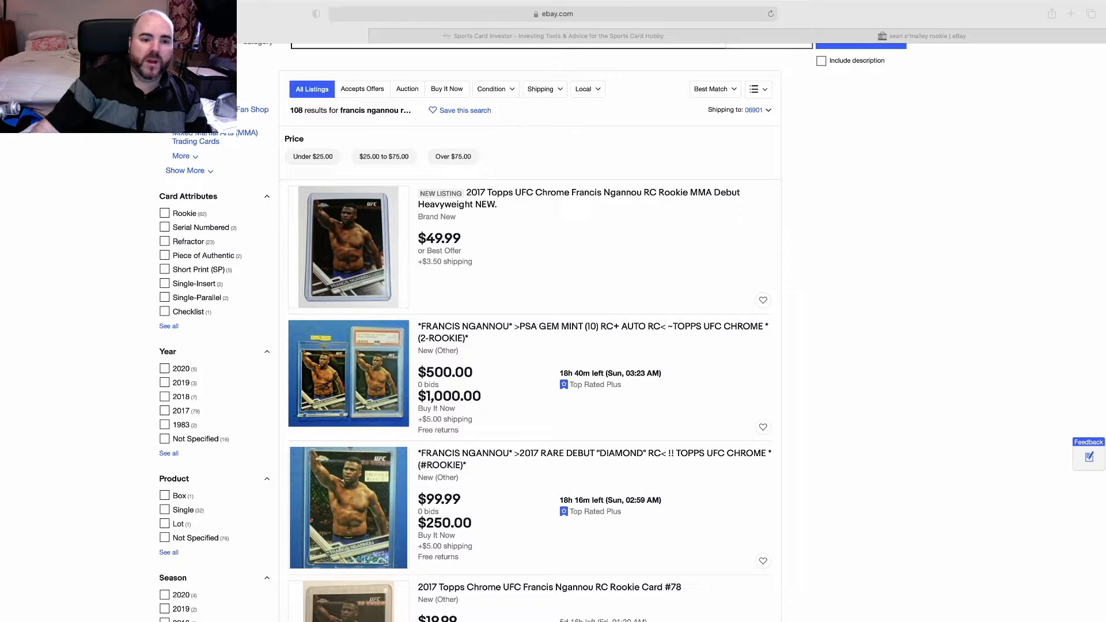
Scroll down the Francis Ngannou rookie results and sidebar toward the Sold Items filter
{"action": "scroll", "scroll_direction": "down", "scroll_amount": 3}
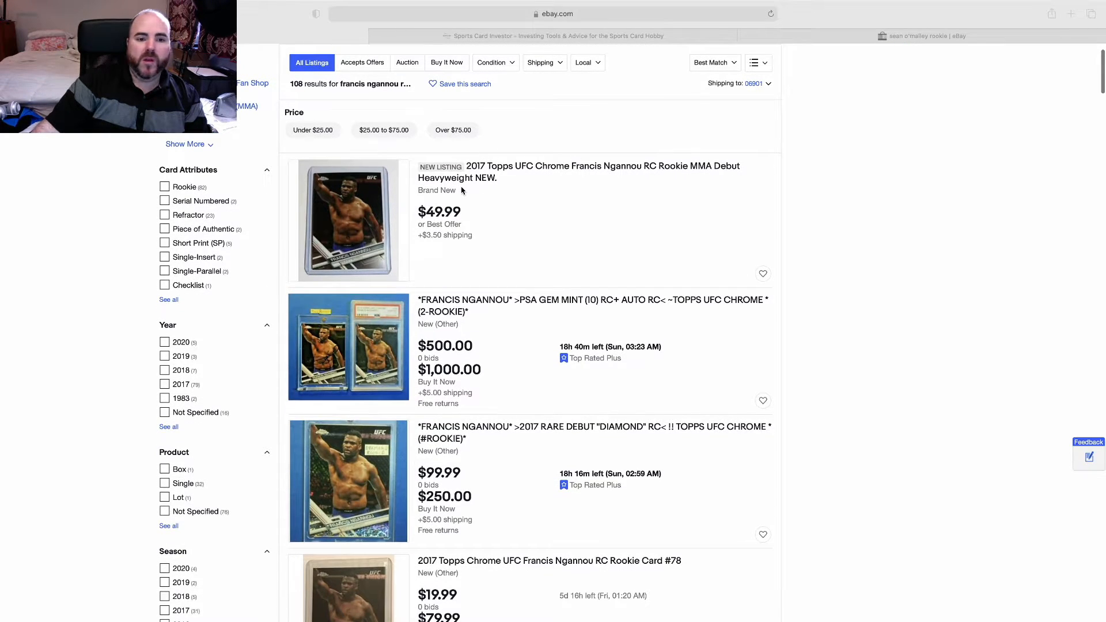
{"action": "scroll", "scroll_direction": "down", "scroll_amount": 3}
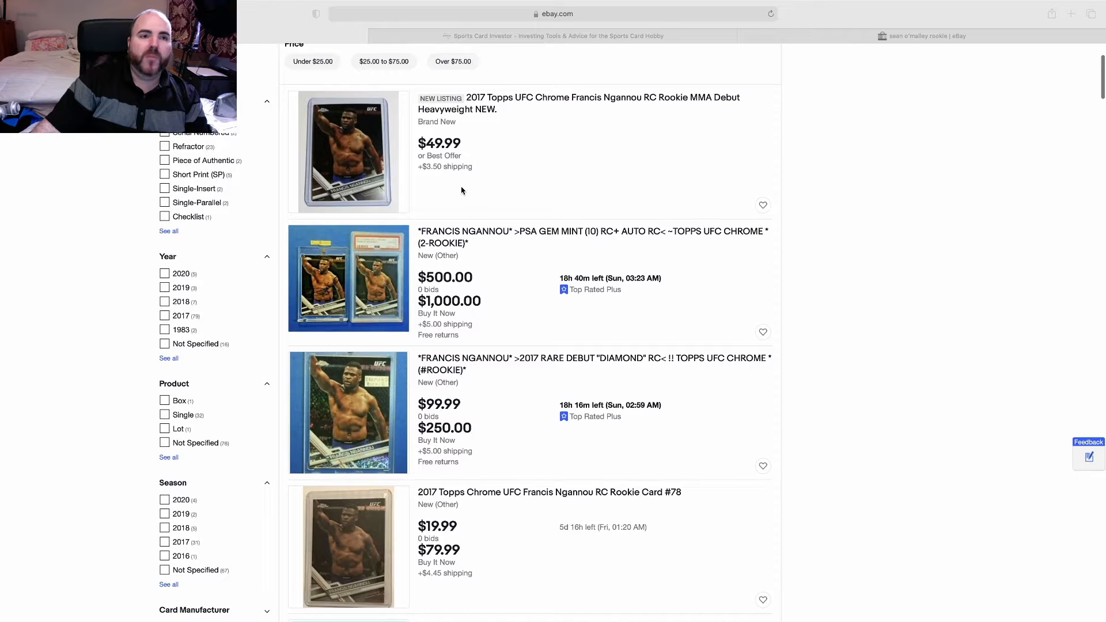
{"action": "scroll", "scroll_direction": "down", "scroll_amount": 3}
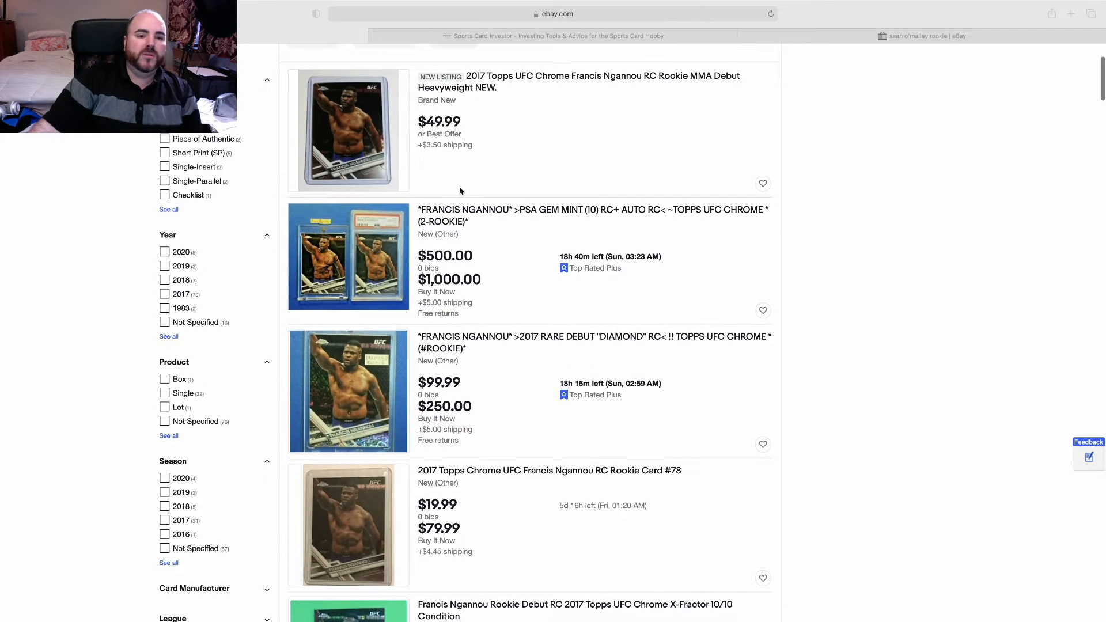
{"action": "scroll", "scroll_direction": "down", "scroll_amount": 3}
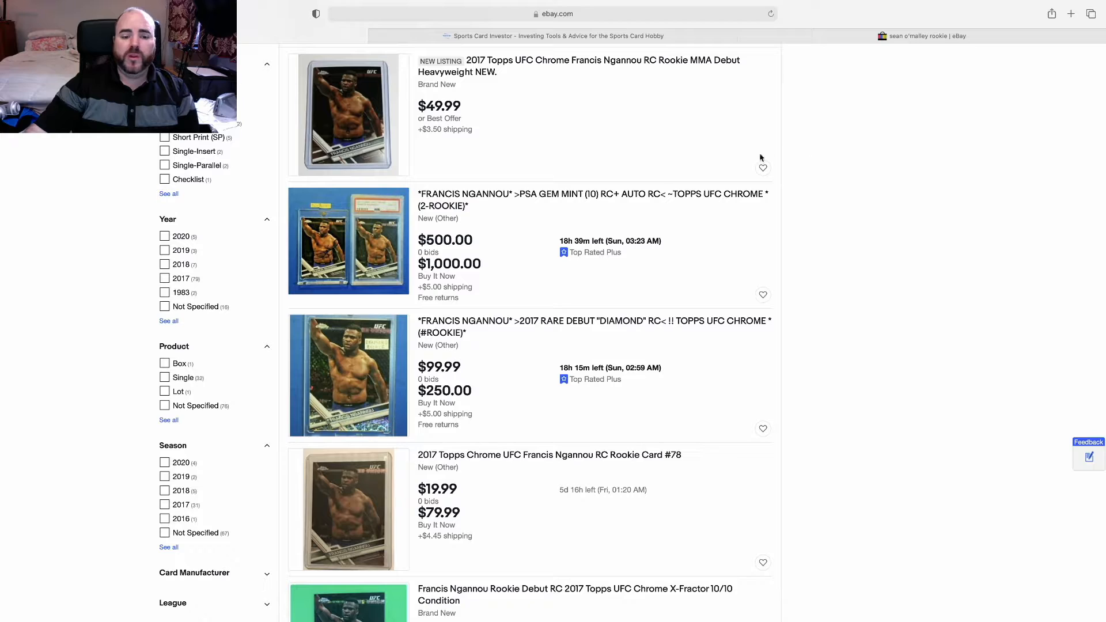
{"action": "mouse_move", "coordinate": [657, 149]}
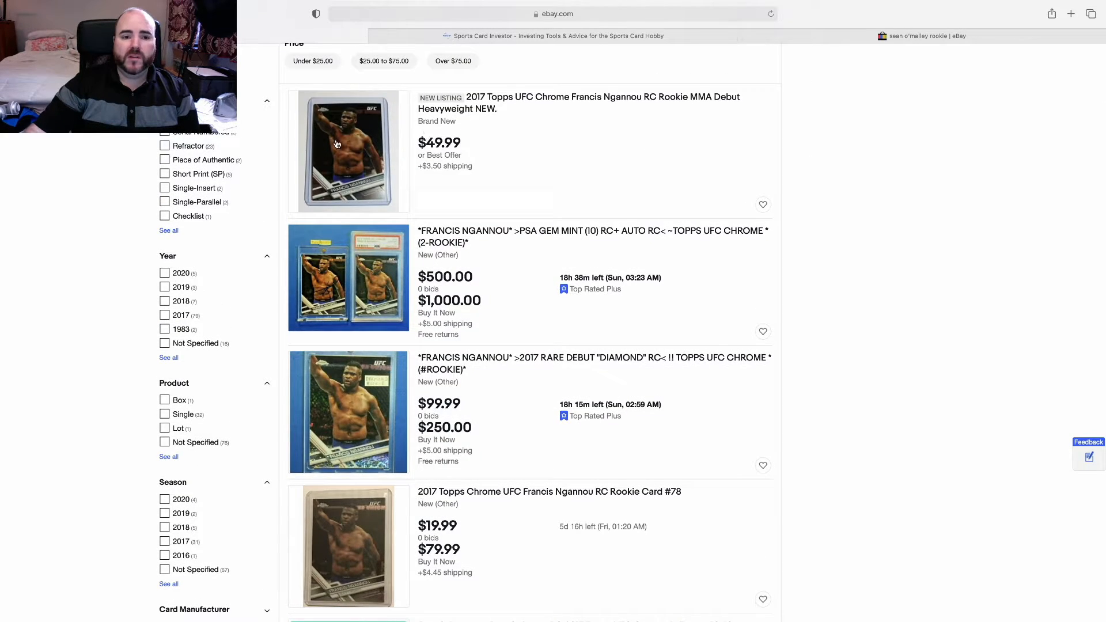
{"action": "scroll", "scroll_direction": "down", "scroll_amount": 3}
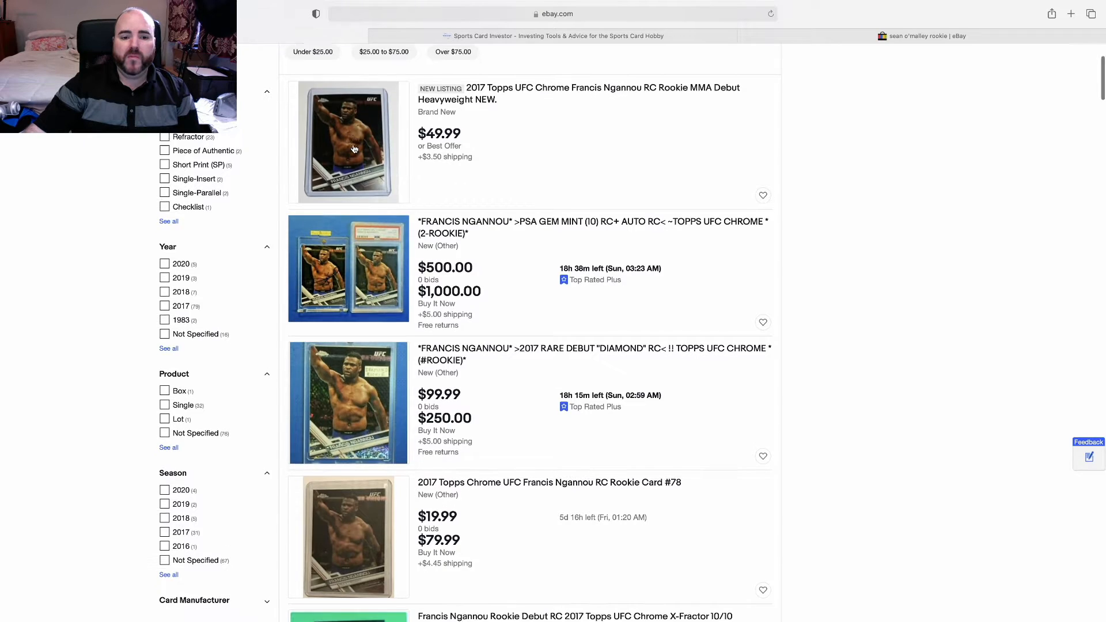
{"action": "scroll", "scroll_direction": "down", "scroll_amount": 3}
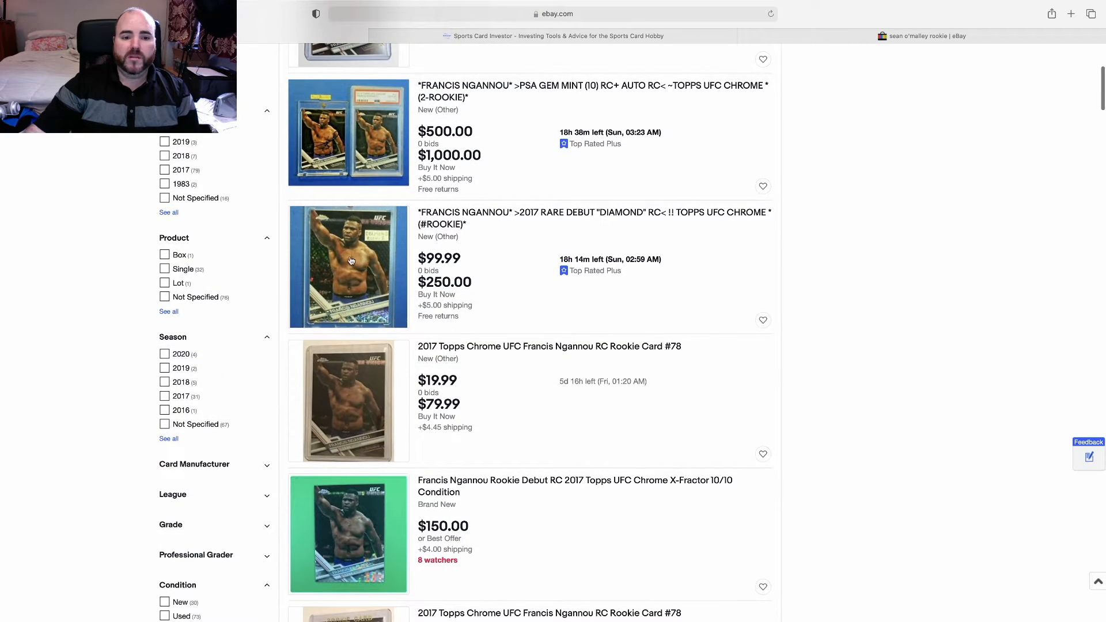
{"action": "scroll", "scroll_direction": "down", "scroll_amount": 3}
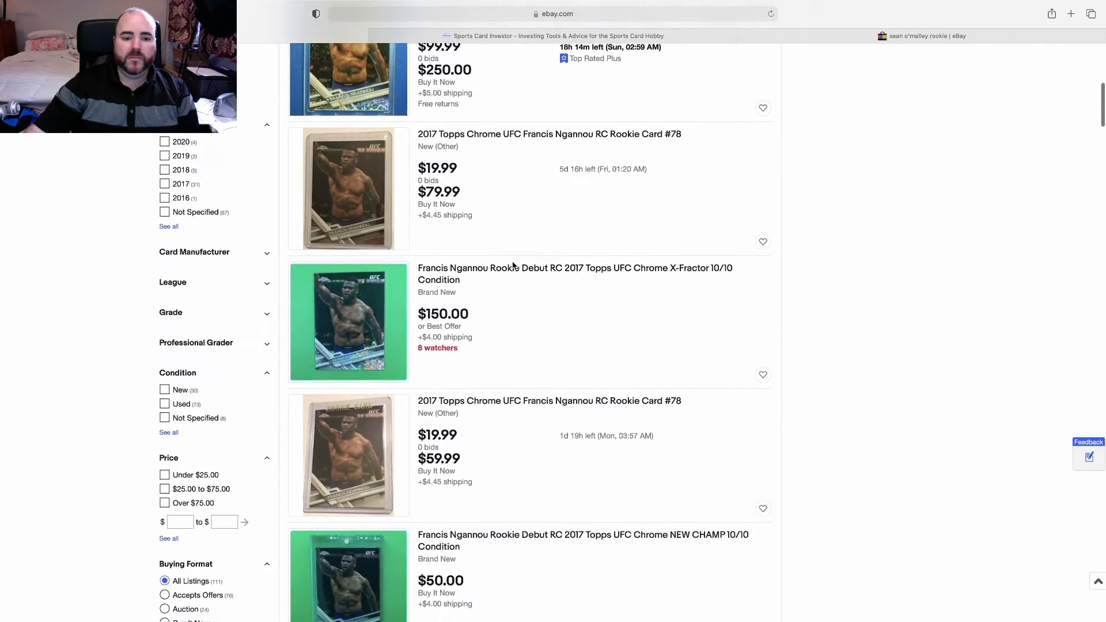
{"action": "scroll", "scroll_direction": "down", "scroll_amount": 3}
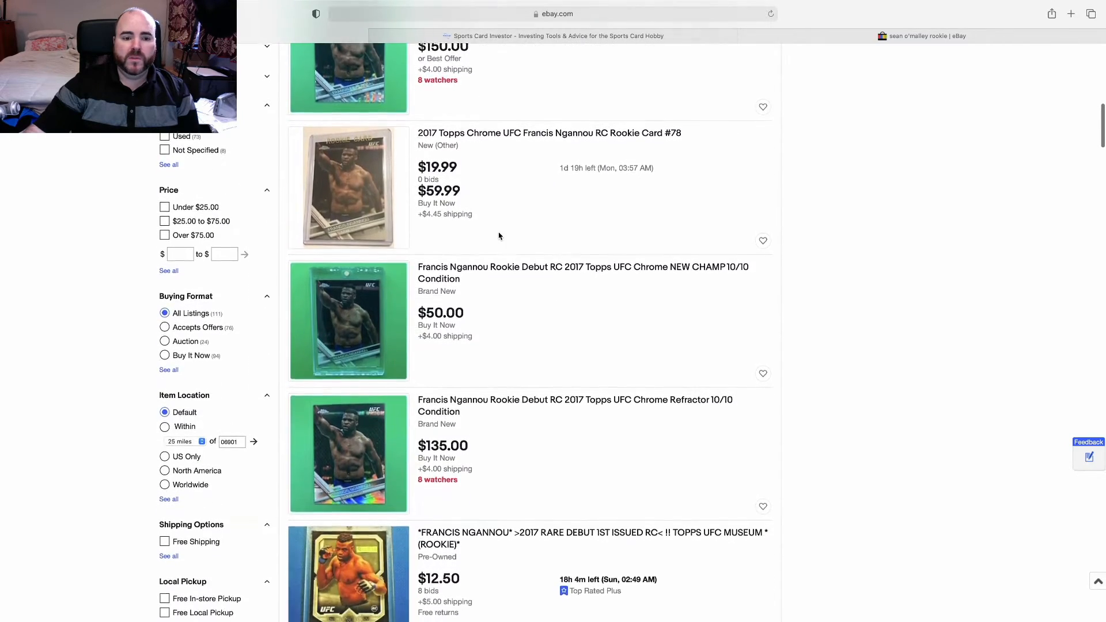
{"action": "scroll", "scroll_direction": "down", "scroll_amount": 3}
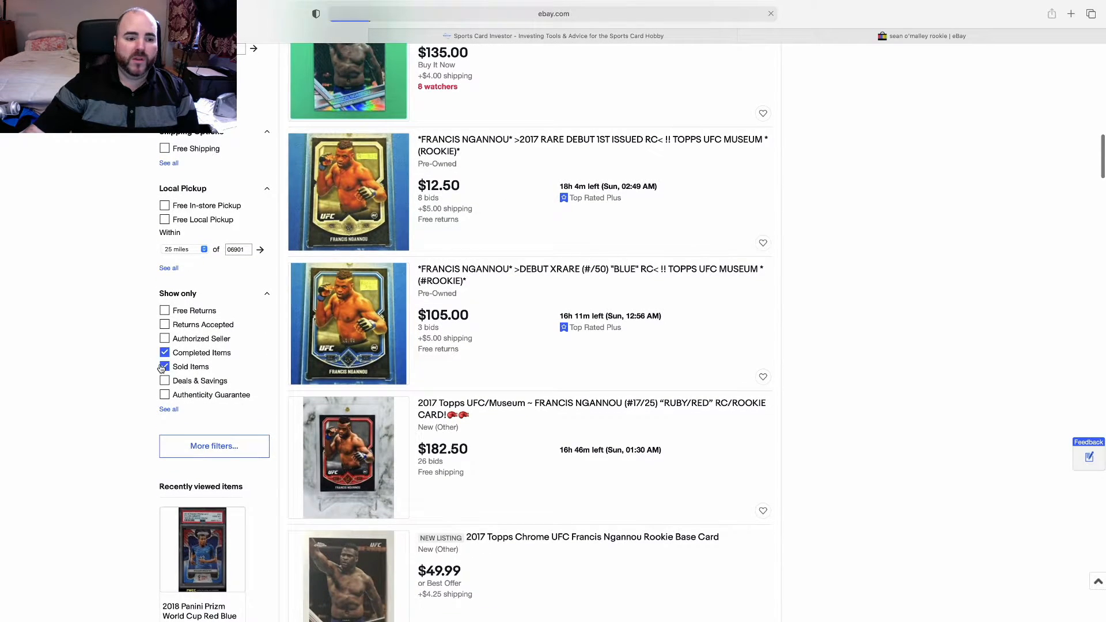
Show only sold listings (141 results) and browse sale prices like $99.99 and $150.00
{"action": "left_click", "coordinate": [165, 367]}
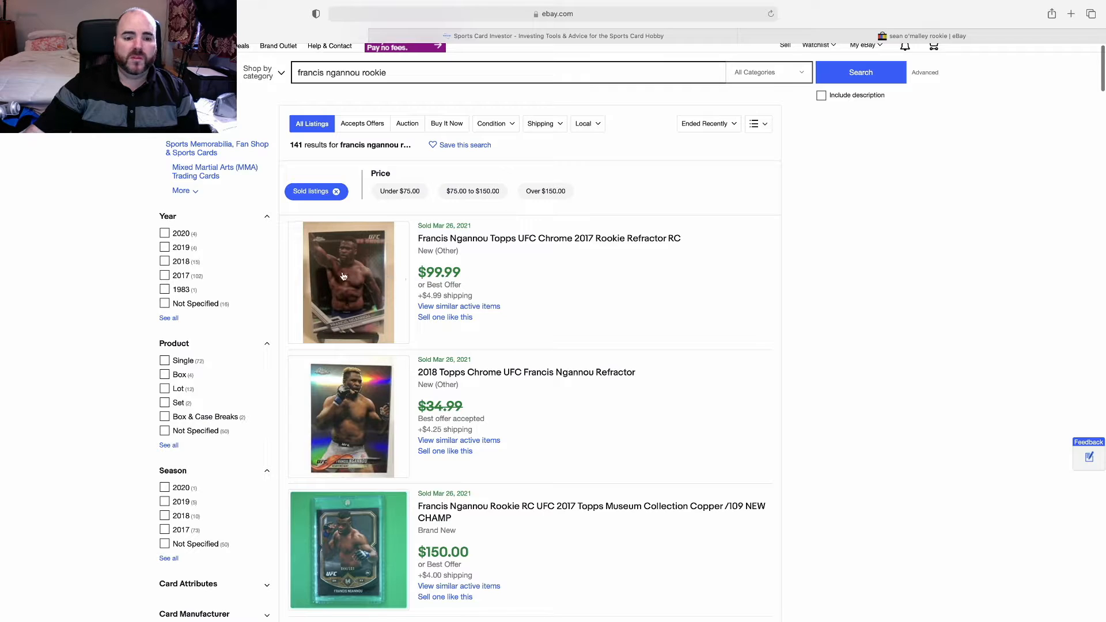
{"action": "mouse_move", "coordinate": [410, 286]}
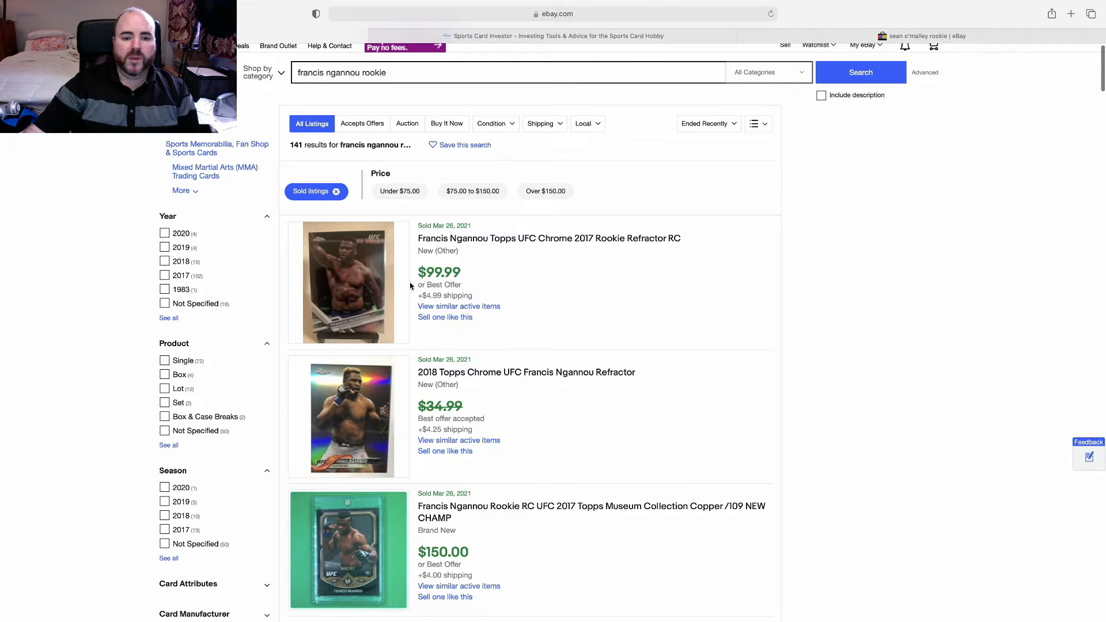
{"action": "mouse_move", "coordinate": [533, 259]}
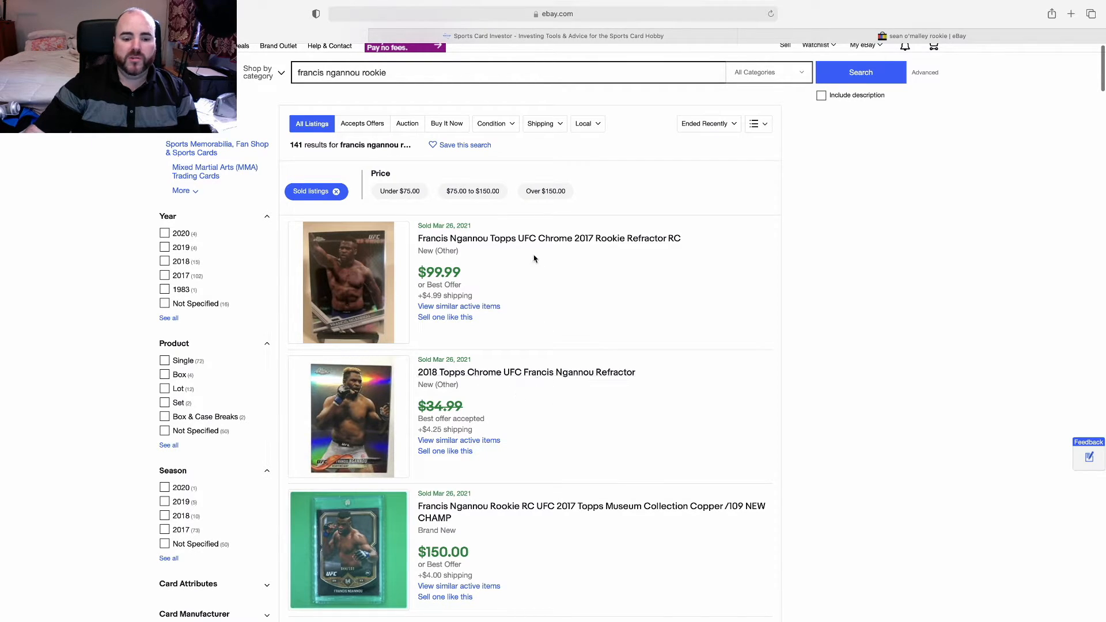
{"action": "scroll", "scroll_direction": "down", "scroll_amount": 3}
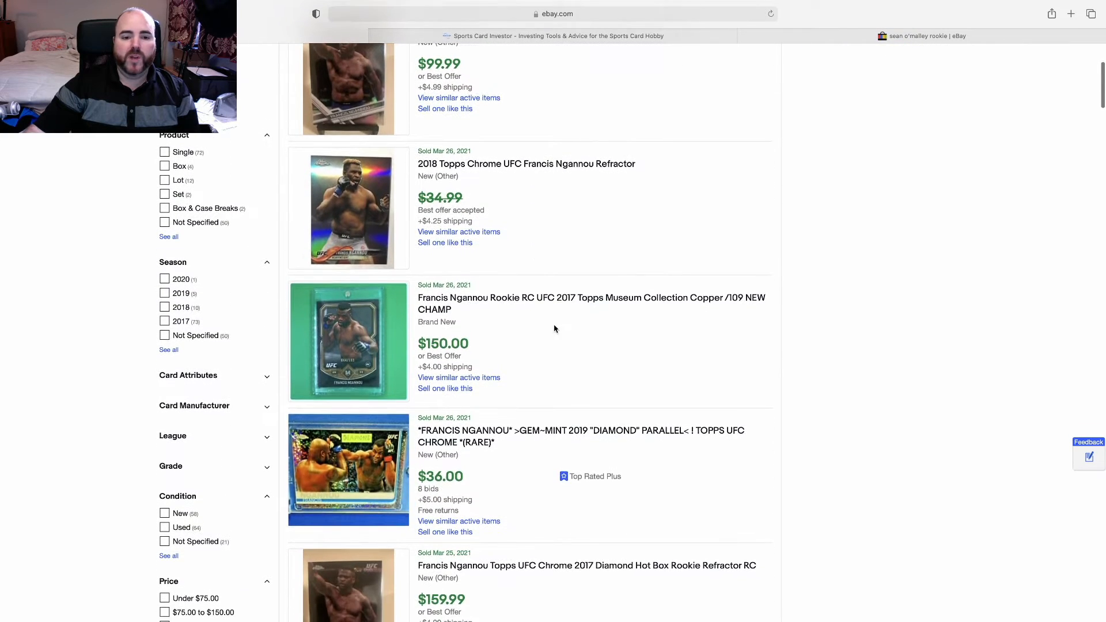
{"action": "scroll", "scroll_direction": "down", "scroll_amount": 3}
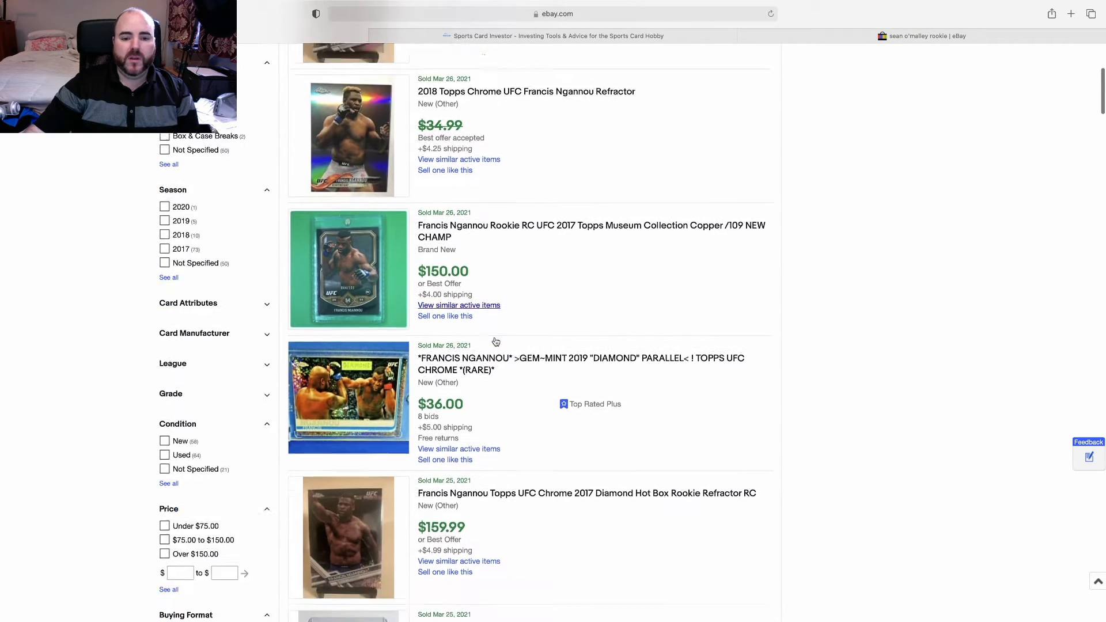
{"action": "scroll", "scroll_direction": "down", "scroll_amount": 3}
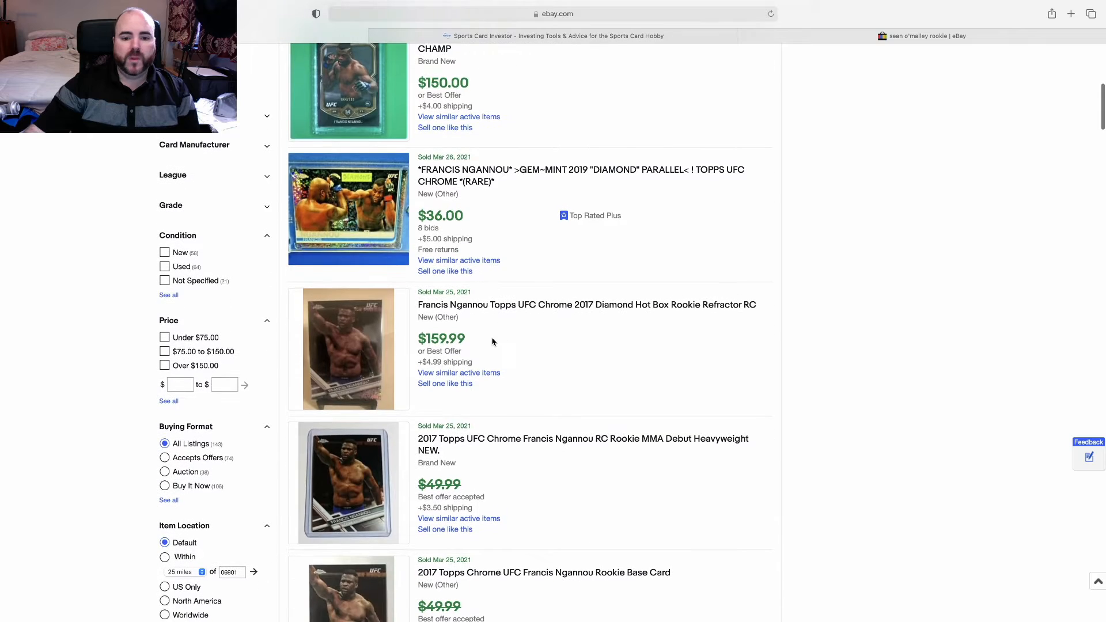
{"action": "mouse_move", "coordinate": [476, 346]}
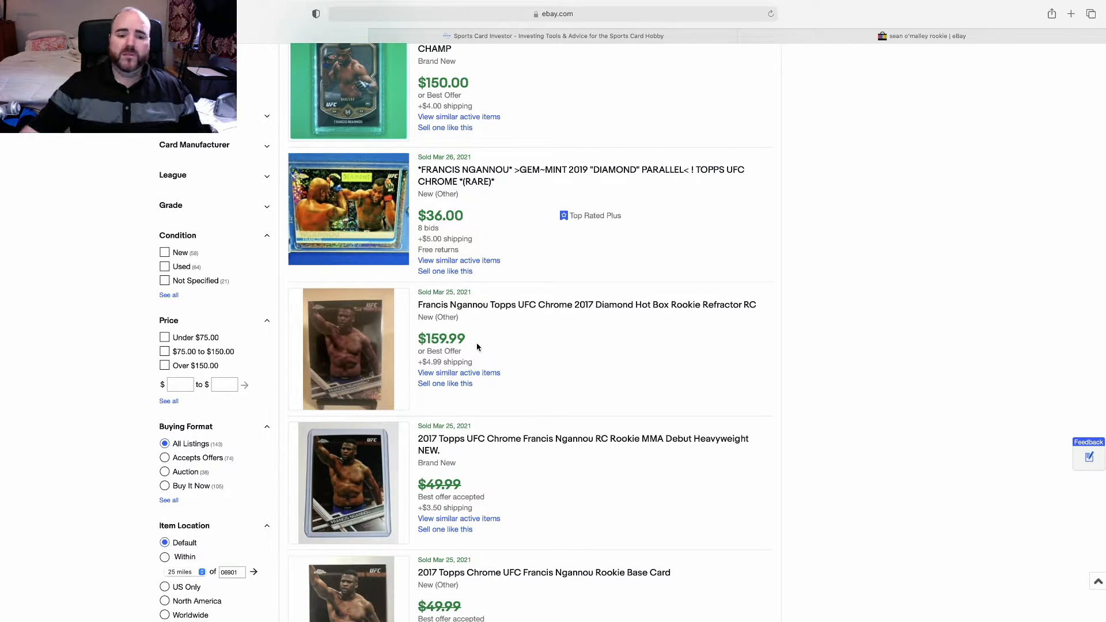
{"action": "scroll", "scroll_direction": "down", "scroll_amount": 3}
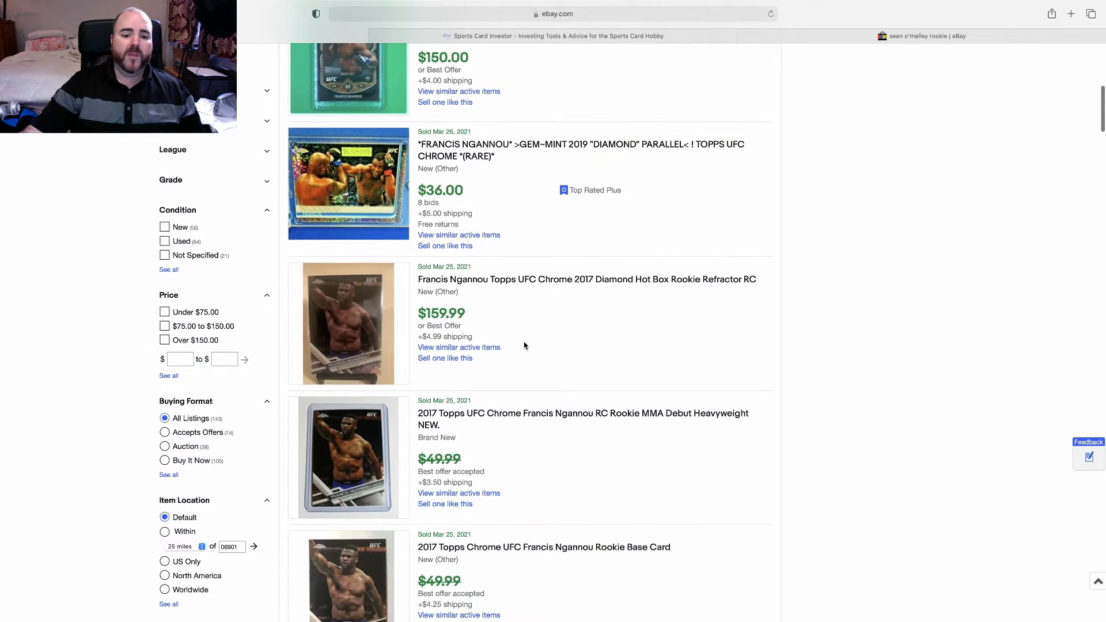
{"action": "scroll", "scroll_direction": "down", "scroll_amount": 3}
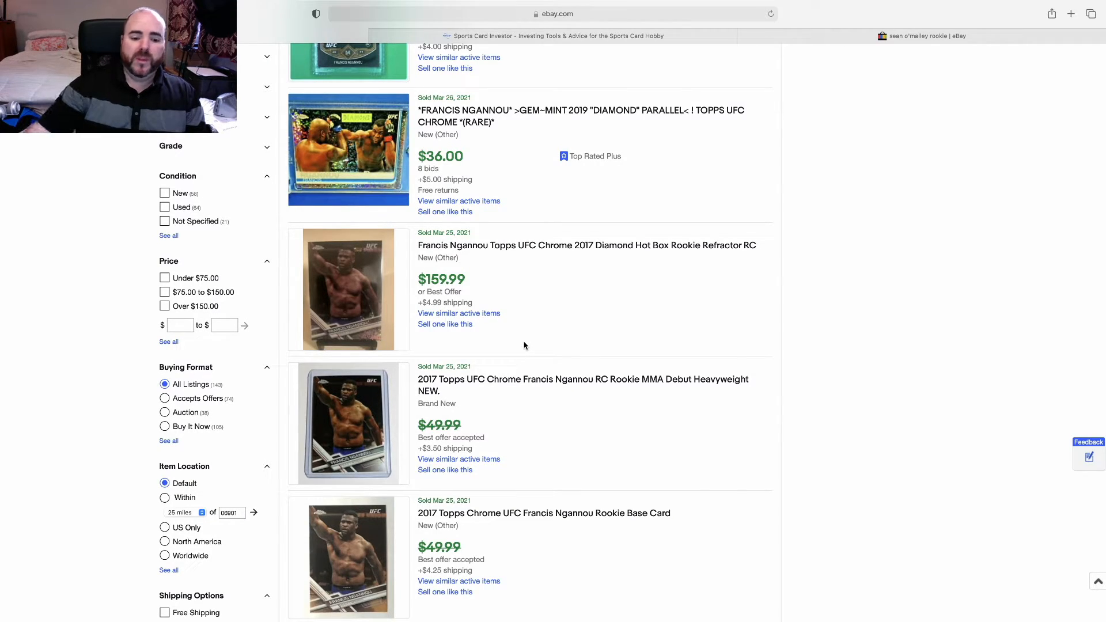
{"action": "mouse_move", "coordinate": [596, 471]}
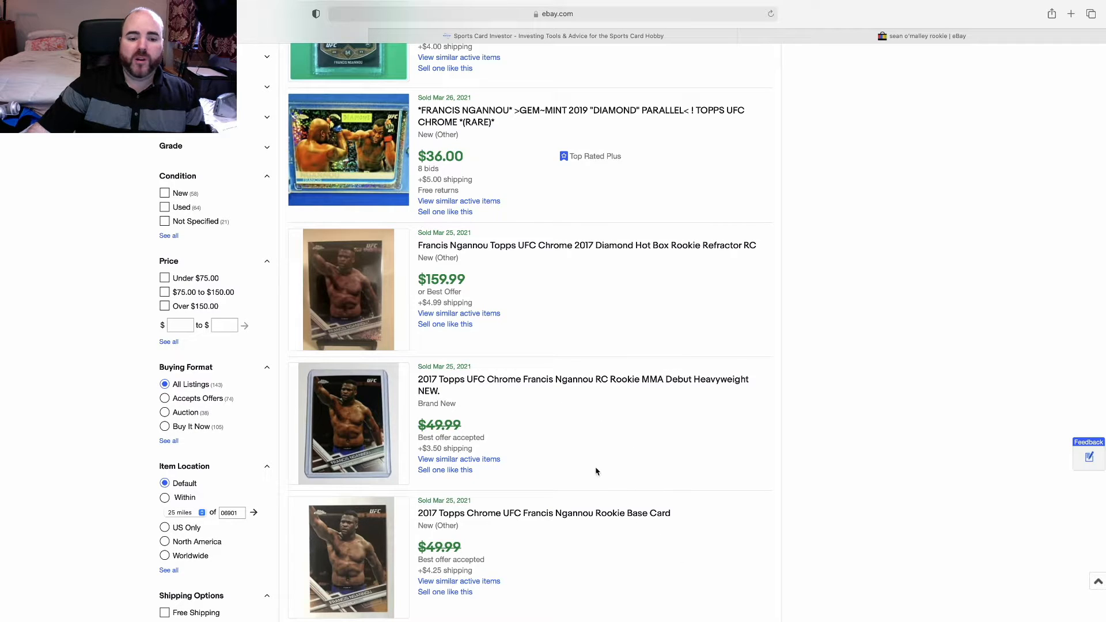
{"action": "mouse_move", "coordinate": [585, 398]}
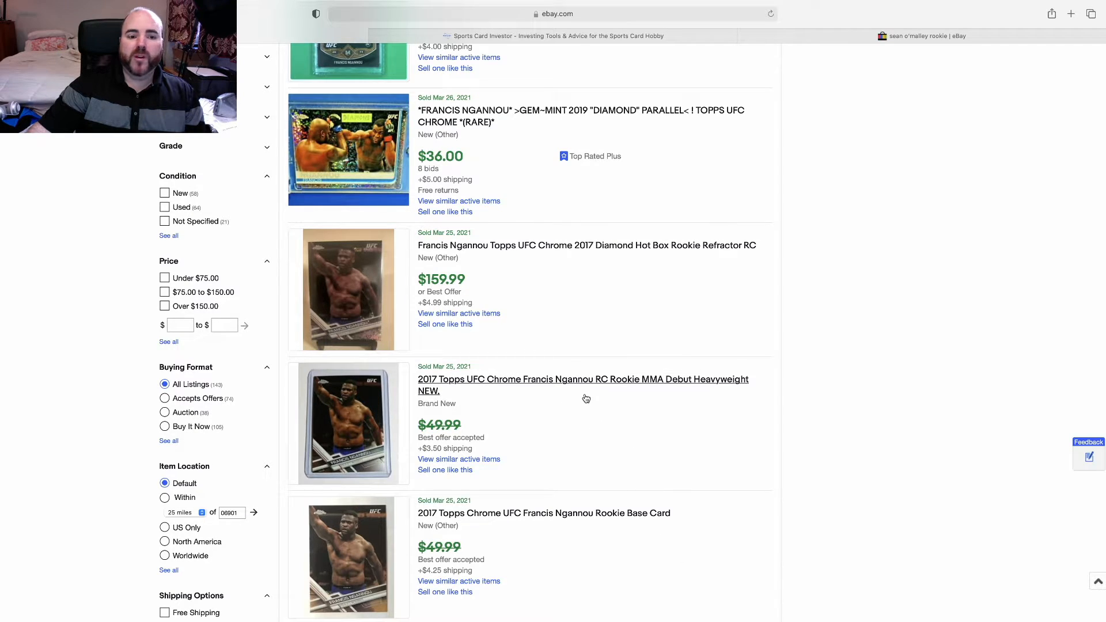
{"action": "scroll", "scroll_direction": "down", "scroll_amount": 3}
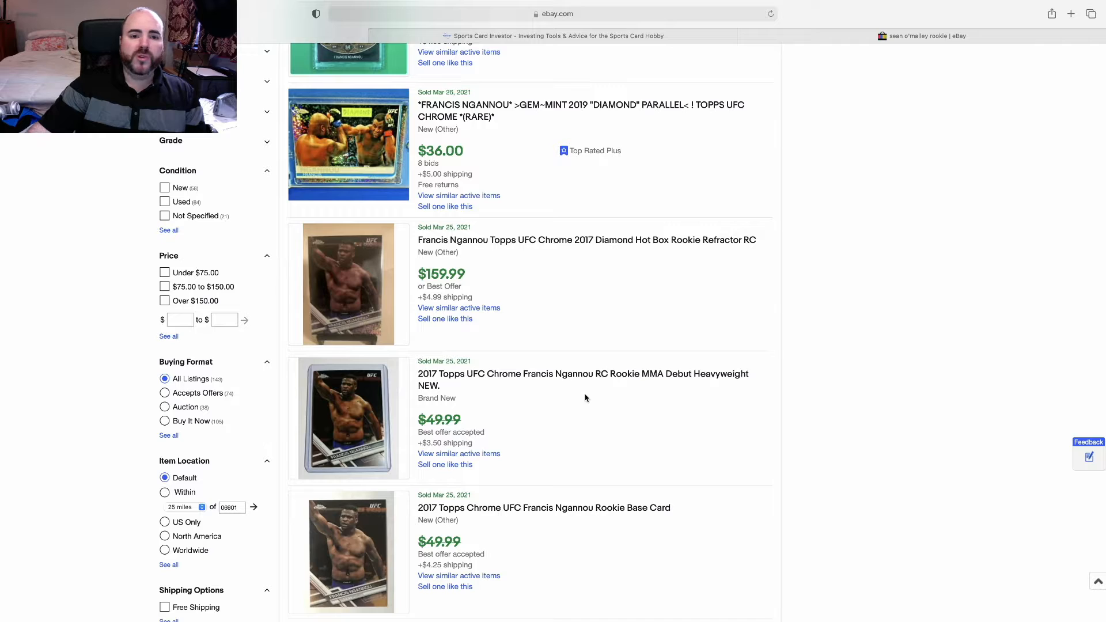
{"action": "mouse_move", "coordinate": [558, 325]}
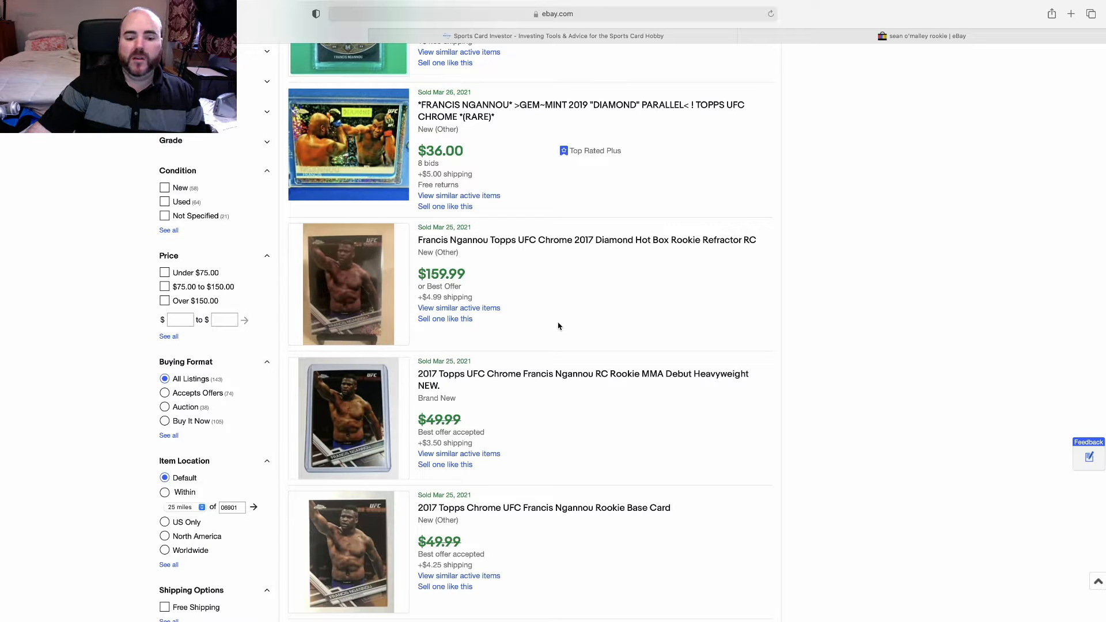
Browse further through the sold Ngannou rookie listings and return toward the top
{"action": "scroll", "scroll_direction": "down", "scroll_amount": 3}
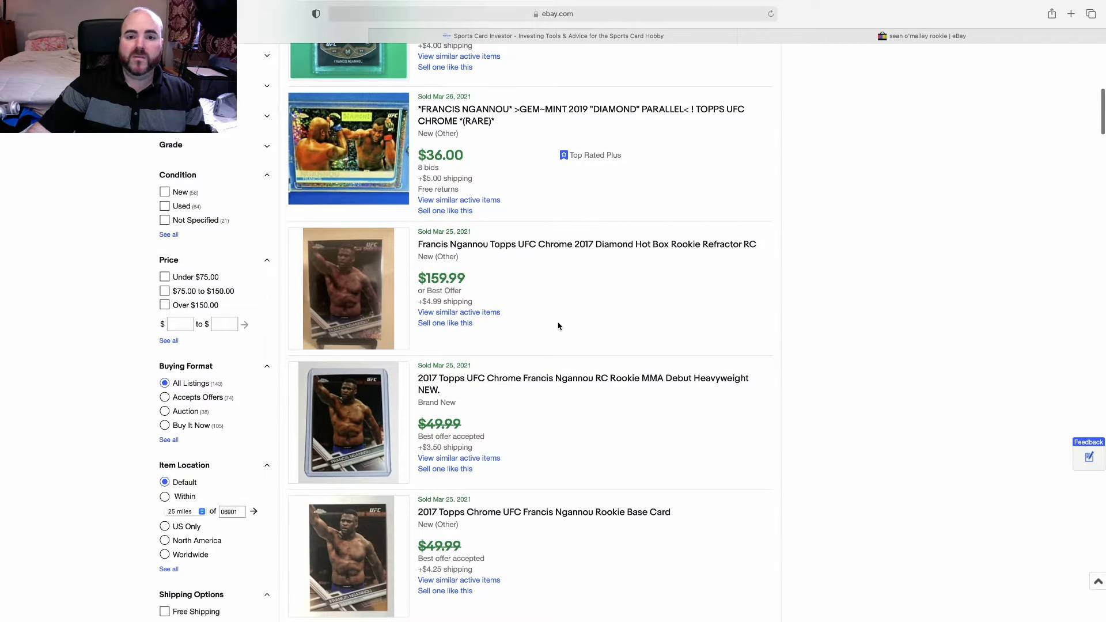
{"action": "scroll", "scroll_direction": "down", "scroll_amount": 3}
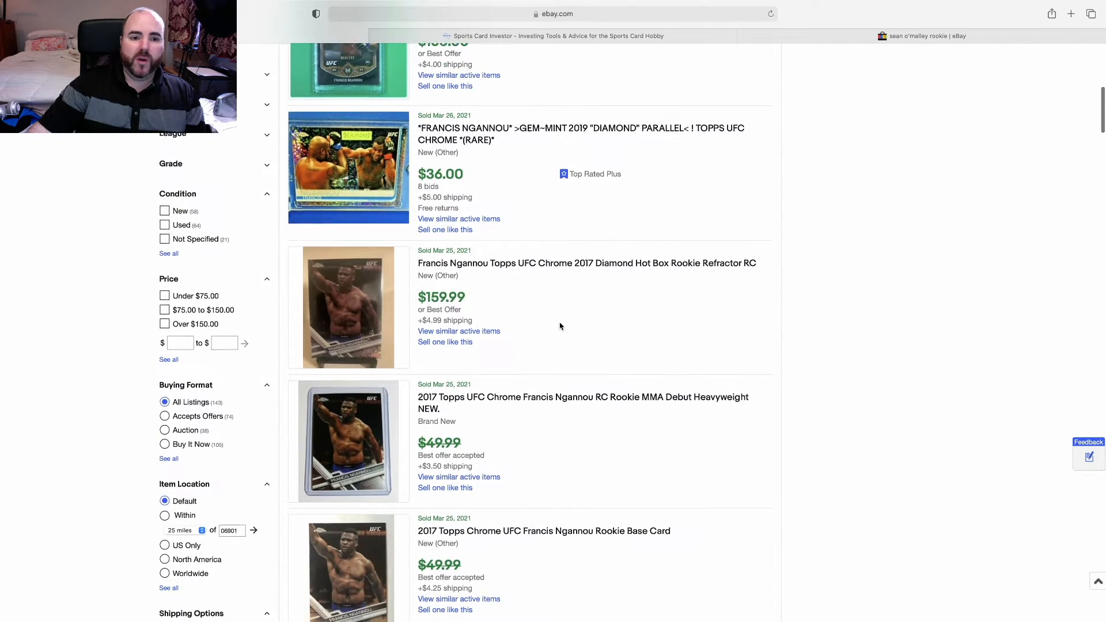
{"action": "scroll", "scroll_direction": "up", "scroll_amount": 3}
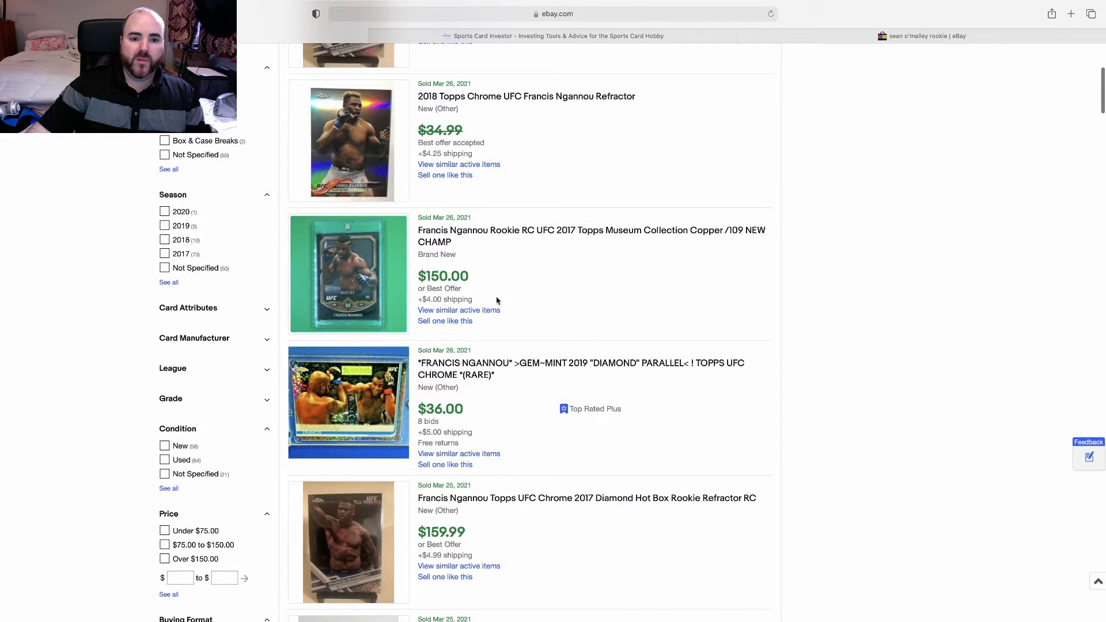
{"action": "scroll", "scroll_direction": "down", "scroll_amount": 3}
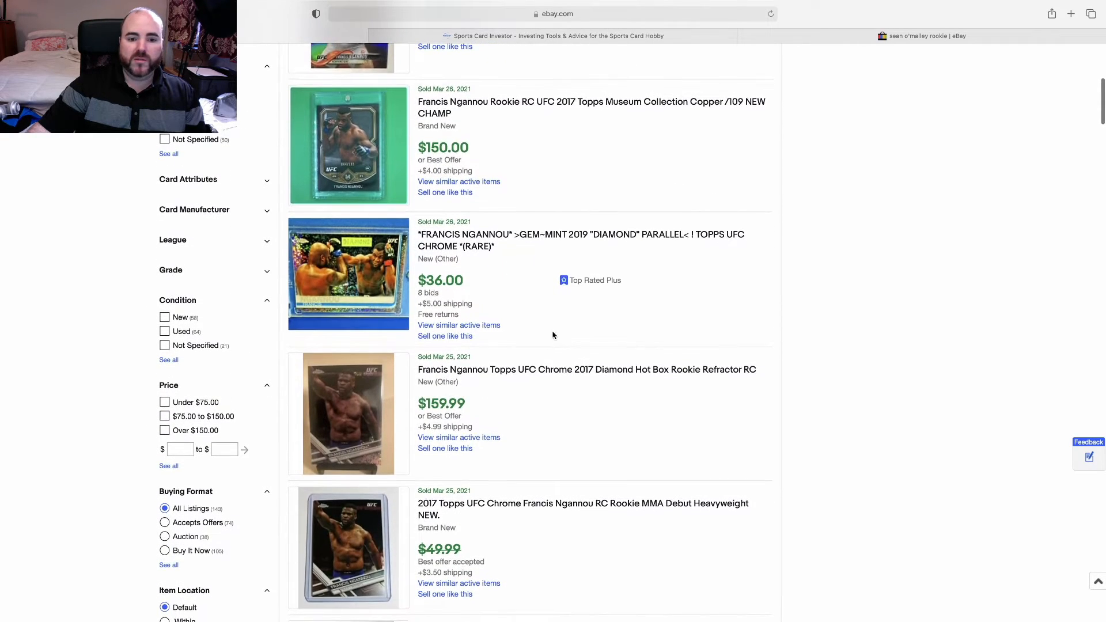
{"action": "scroll", "scroll_direction": "down", "scroll_amount": 3}
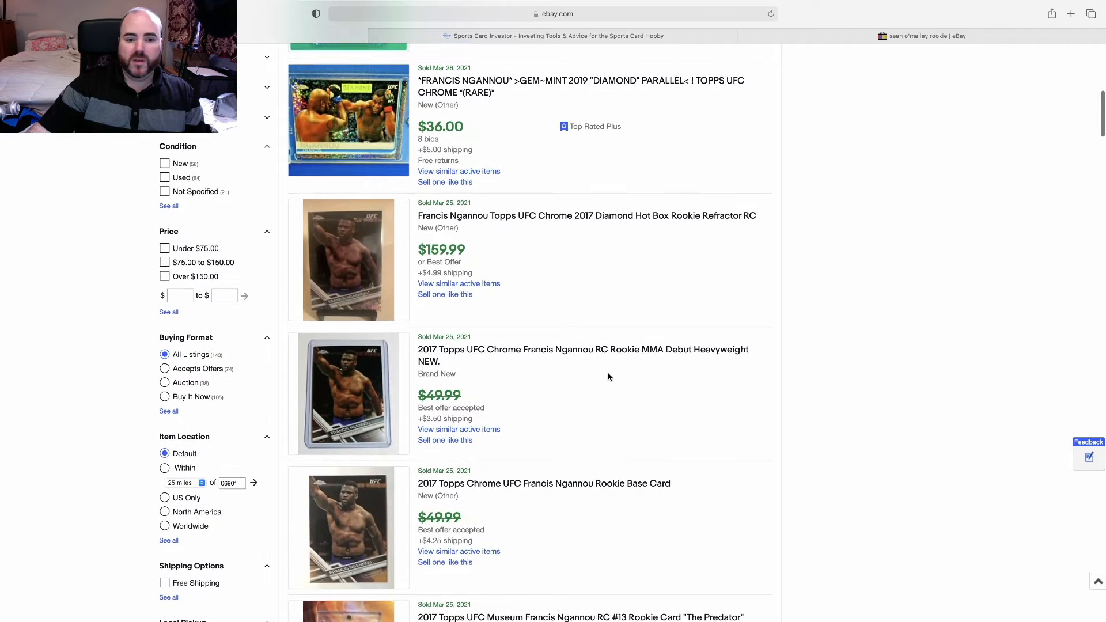
{"action": "scroll", "scroll_direction": "down", "scroll_amount": 3}
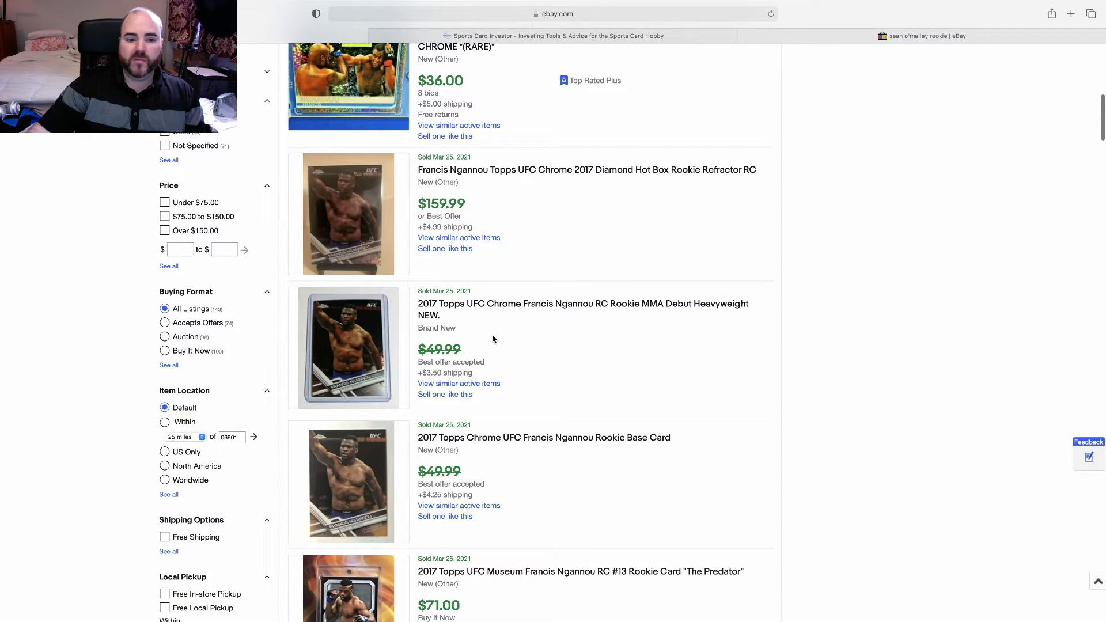
{"action": "mouse_move", "coordinate": [379, 477]}
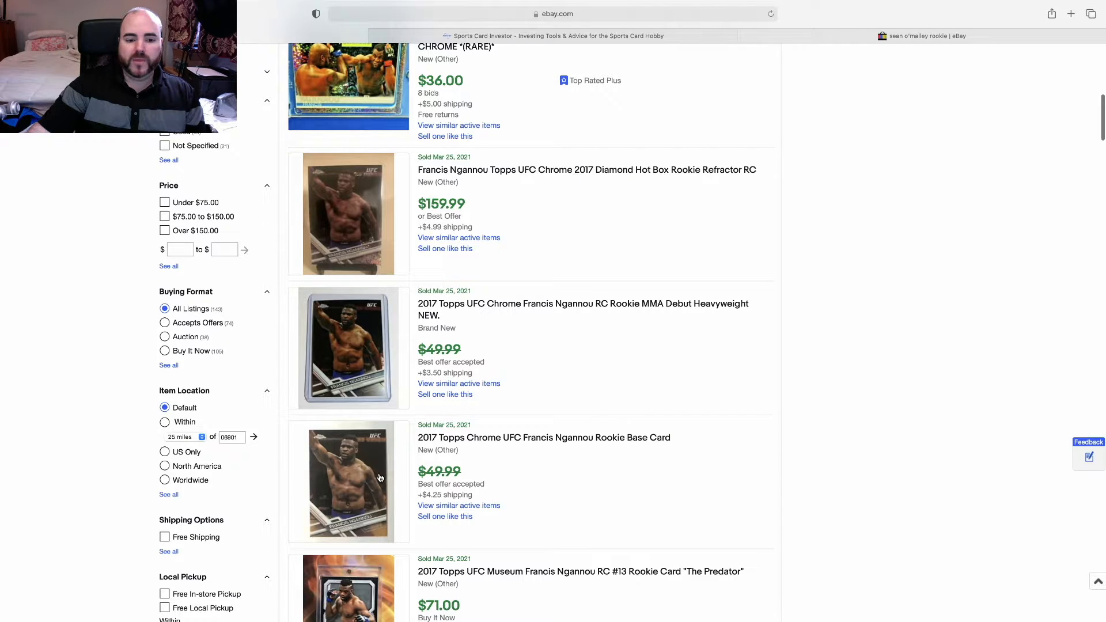
{"action": "scroll", "scroll_direction": "up", "scroll_amount": 3}
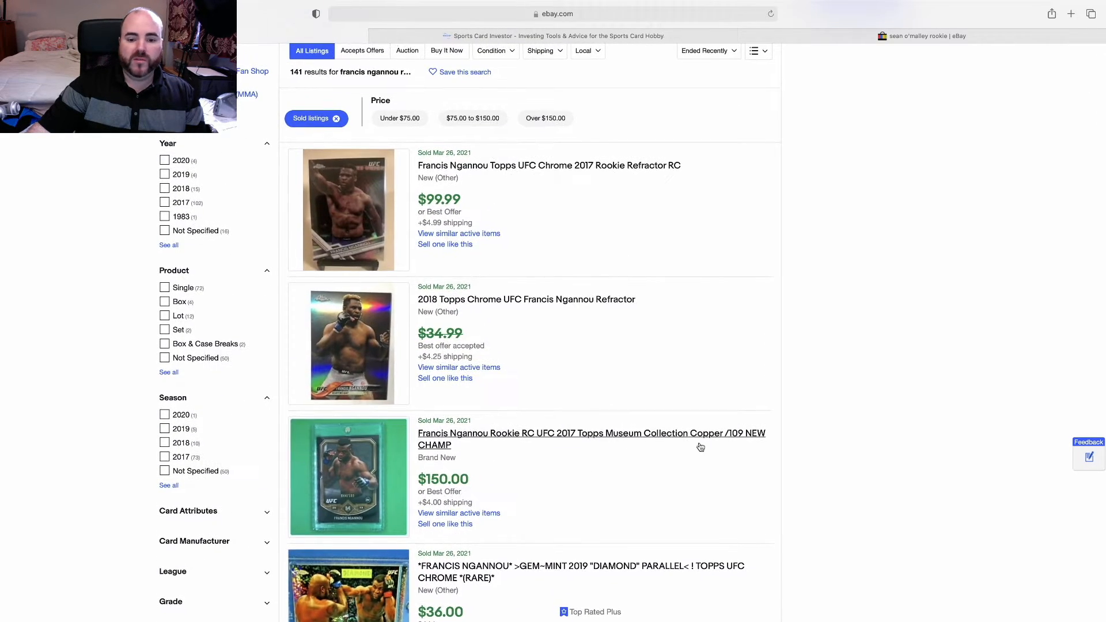
{"action": "scroll", "scroll_direction": "up", "scroll_amount": 3}
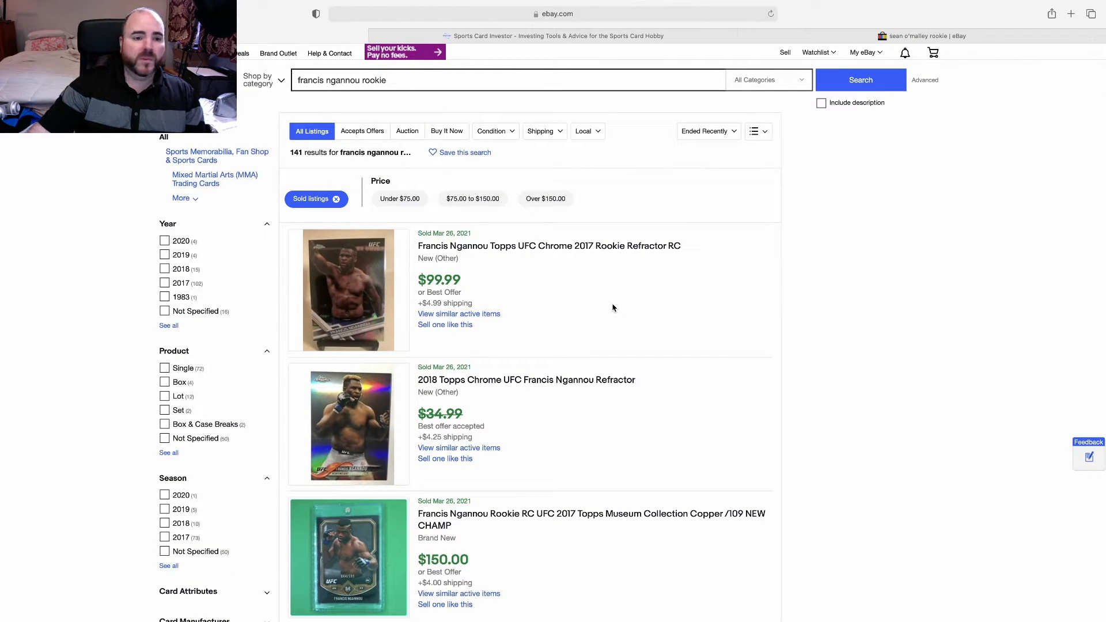
{"action": "mouse_move", "coordinate": [591, 297]}
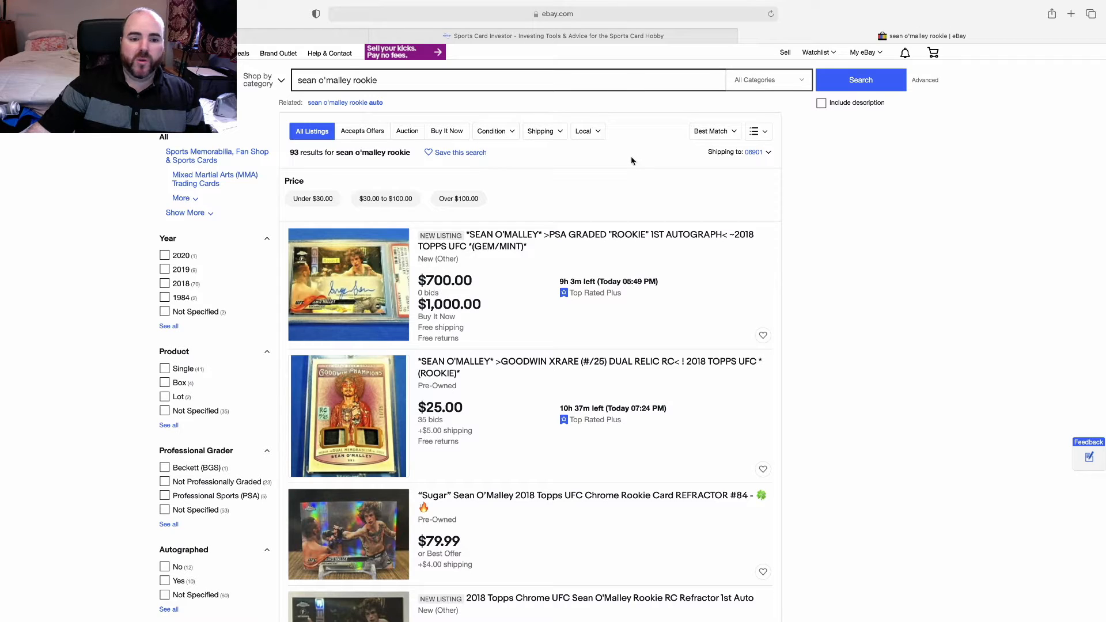
{"action": "mouse_move", "coordinate": [615, 163]}
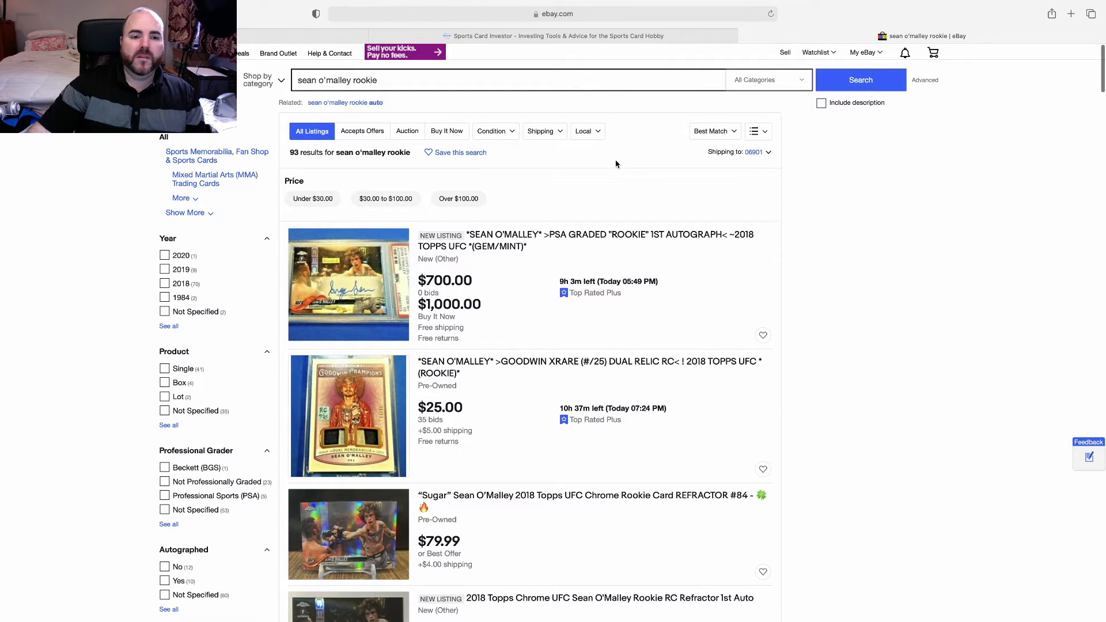
Scroll through the active Sean O'Malley rookie card listings
{"action": "scroll", "scroll_direction": "down", "scroll_amount": 3}
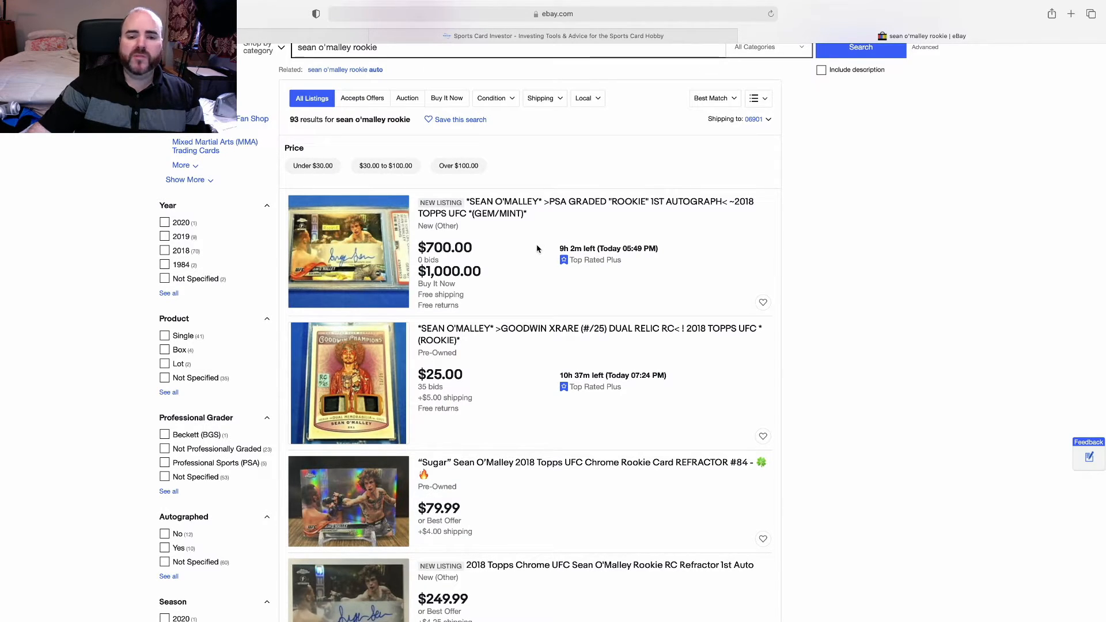
{"action": "mouse_move", "coordinate": [436, 253]}
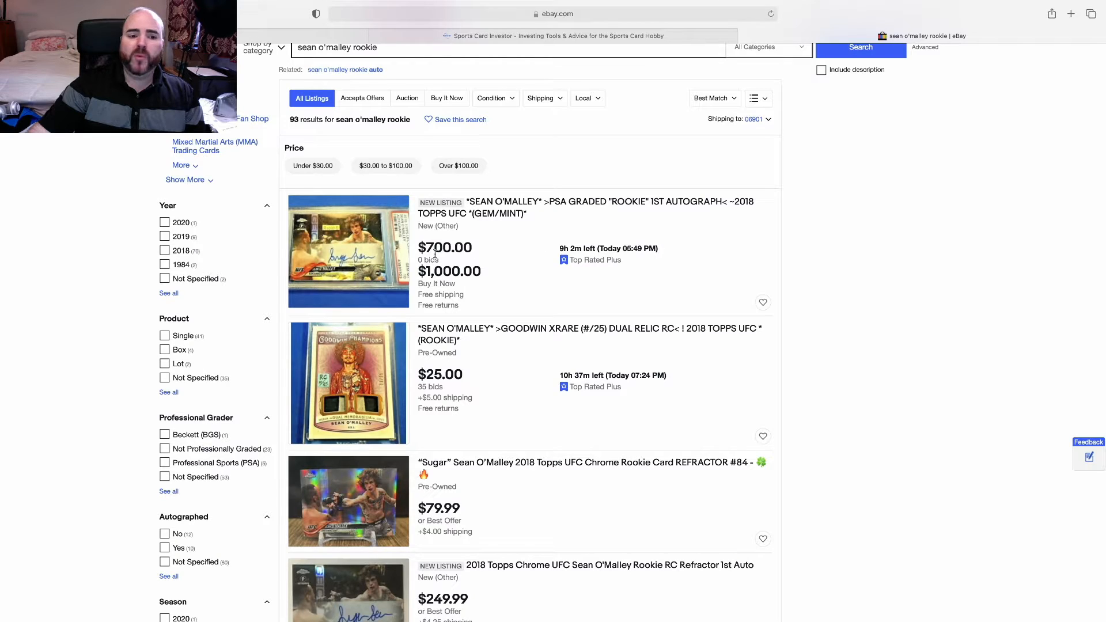
{"action": "mouse_move", "coordinate": [508, 284]}
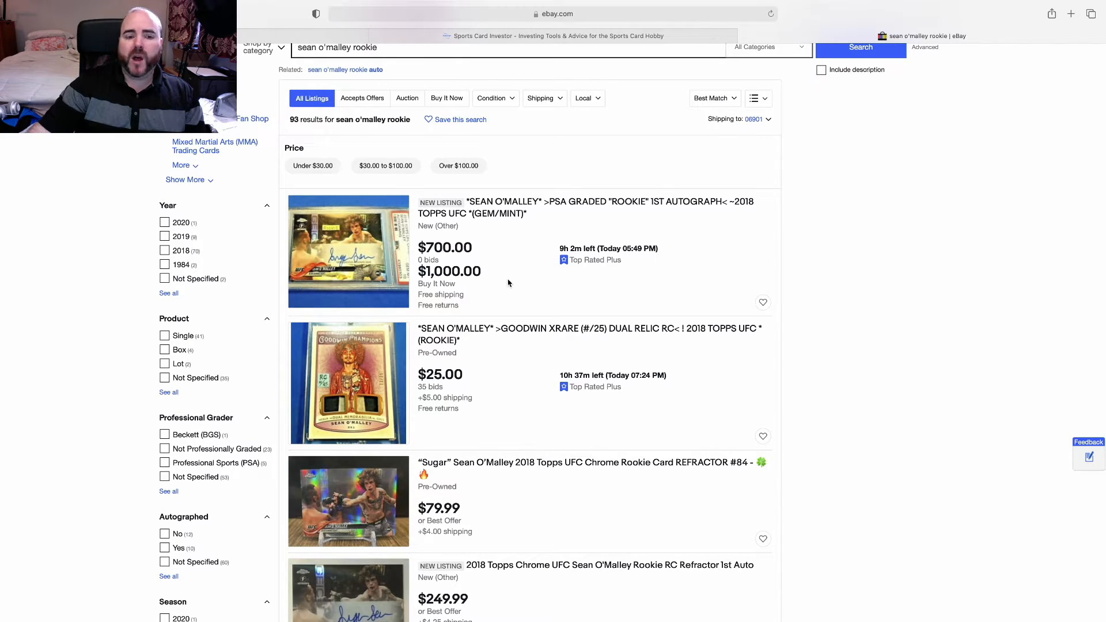
{"action": "mouse_move", "coordinate": [501, 281]}
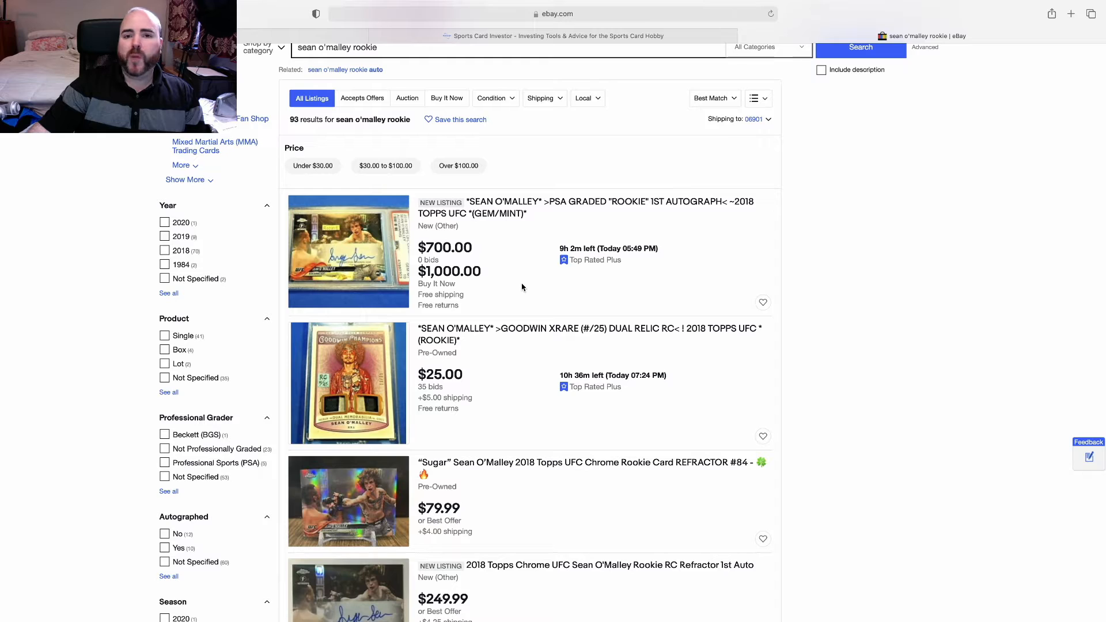
{"action": "scroll", "scroll_direction": "down", "scroll_amount": 3}
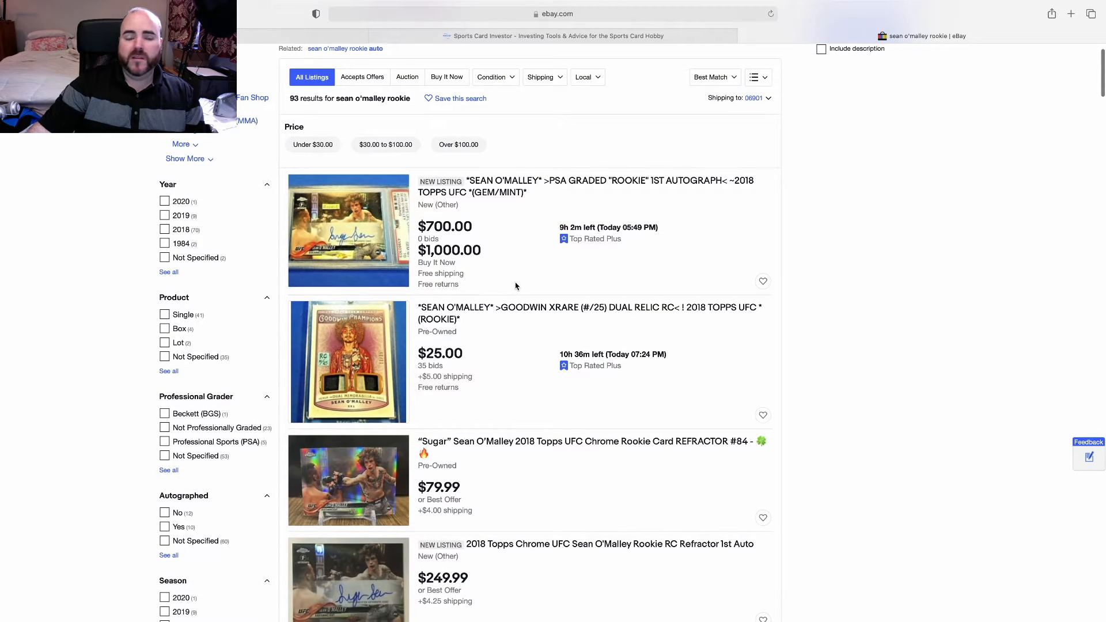
{"action": "scroll", "scroll_direction": "down", "scroll_amount": 3}
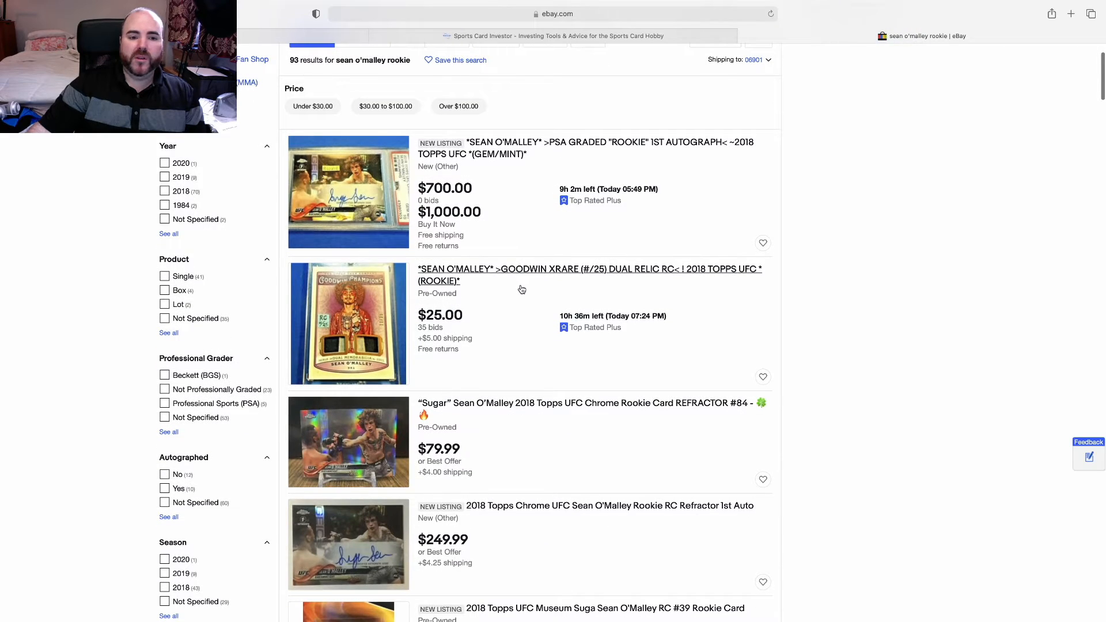
{"action": "scroll", "scroll_direction": "down", "scroll_amount": 3}
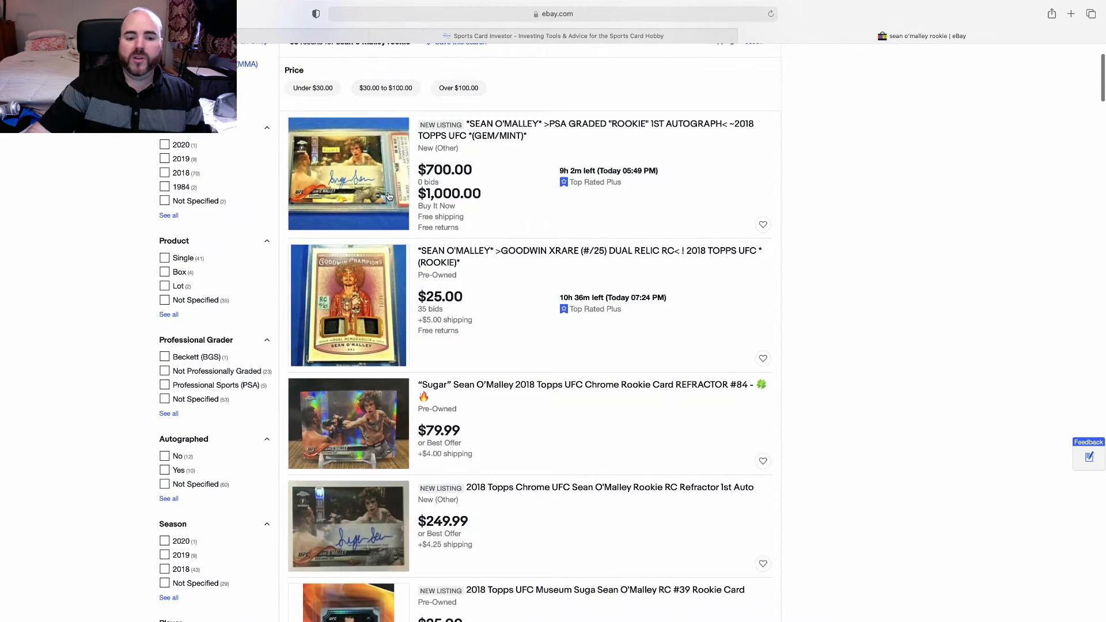
{"action": "scroll", "scroll_direction": "down", "scroll_amount": 3}
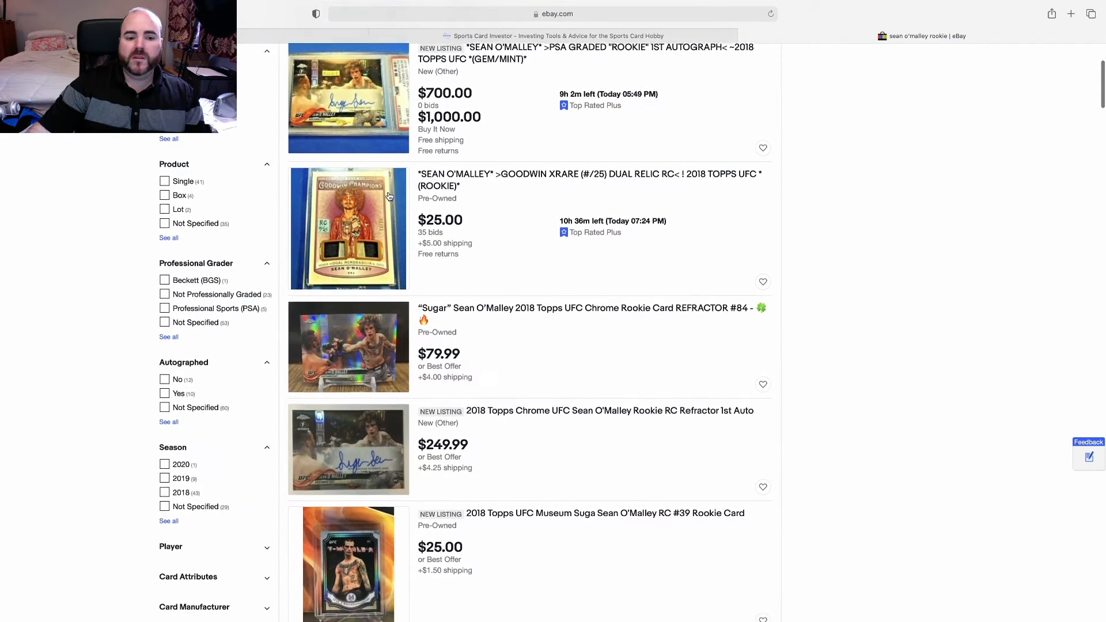
{"action": "scroll", "scroll_direction": "down", "scroll_amount": 3}
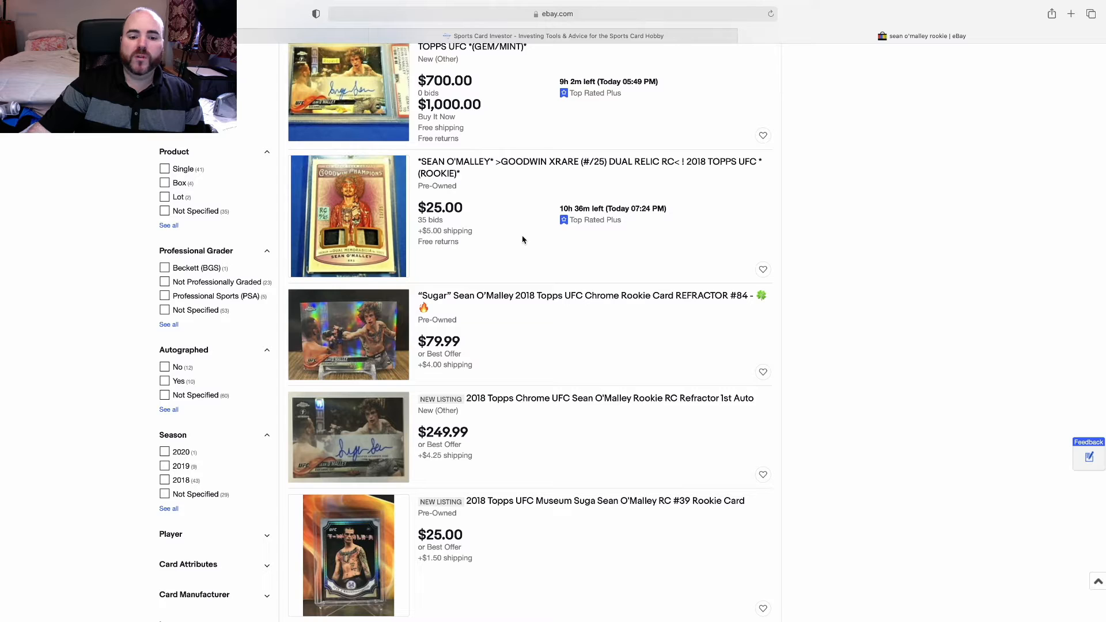
{"action": "scroll", "scroll_direction": "down", "scroll_amount": 3}
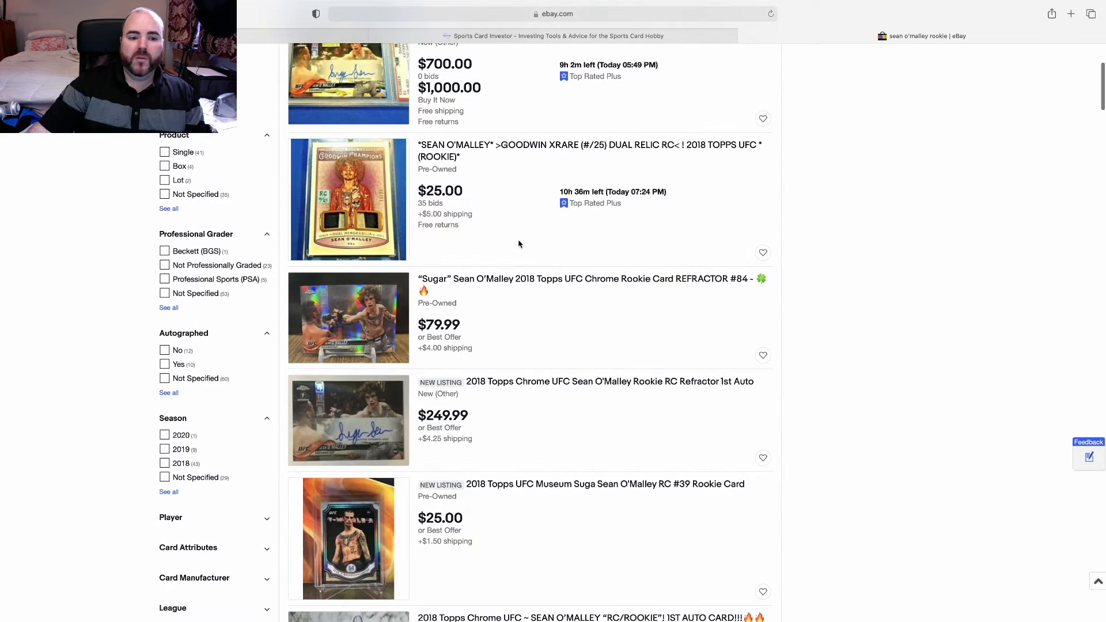
{"action": "mouse_move", "coordinate": [507, 326]}
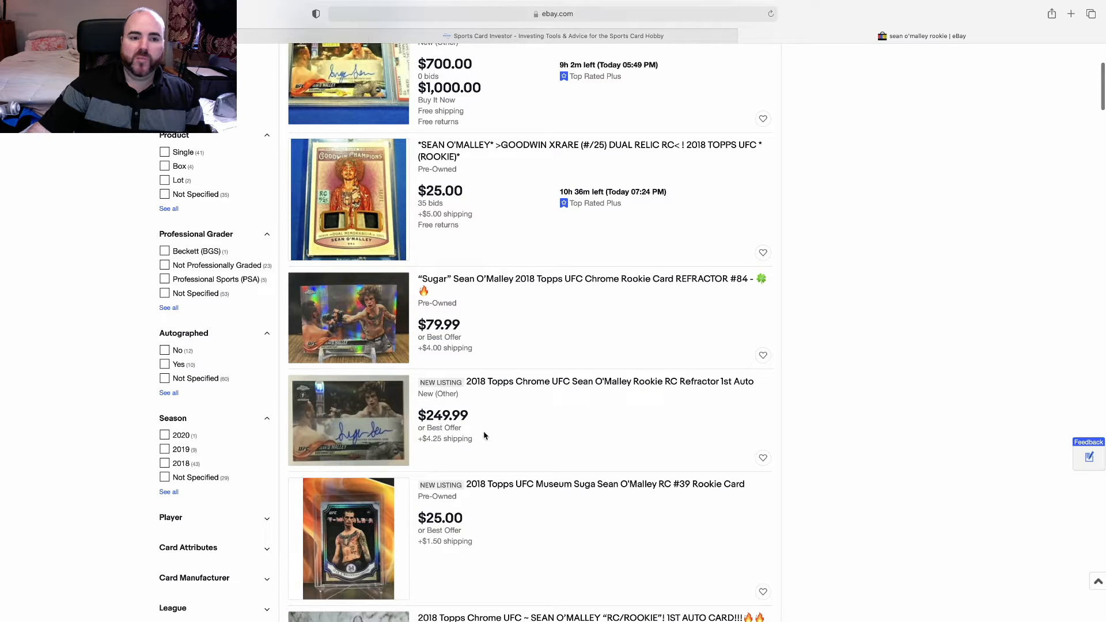
{"action": "scroll", "scroll_direction": "down", "scroll_amount": 3}
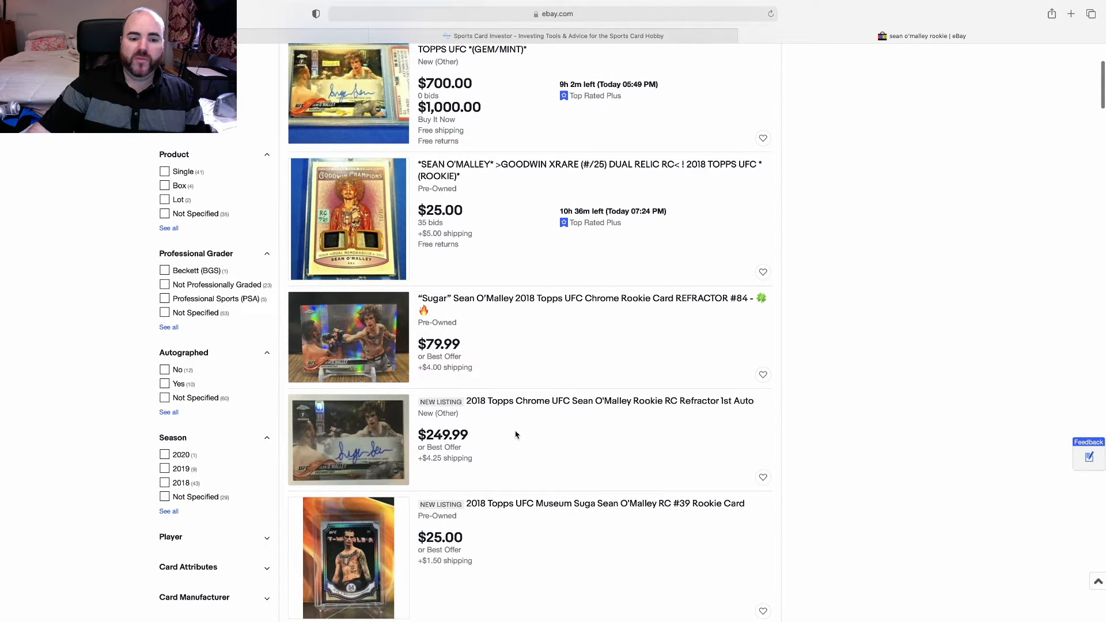
{"action": "scroll", "scroll_direction": "down", "scroll_amount": 3}
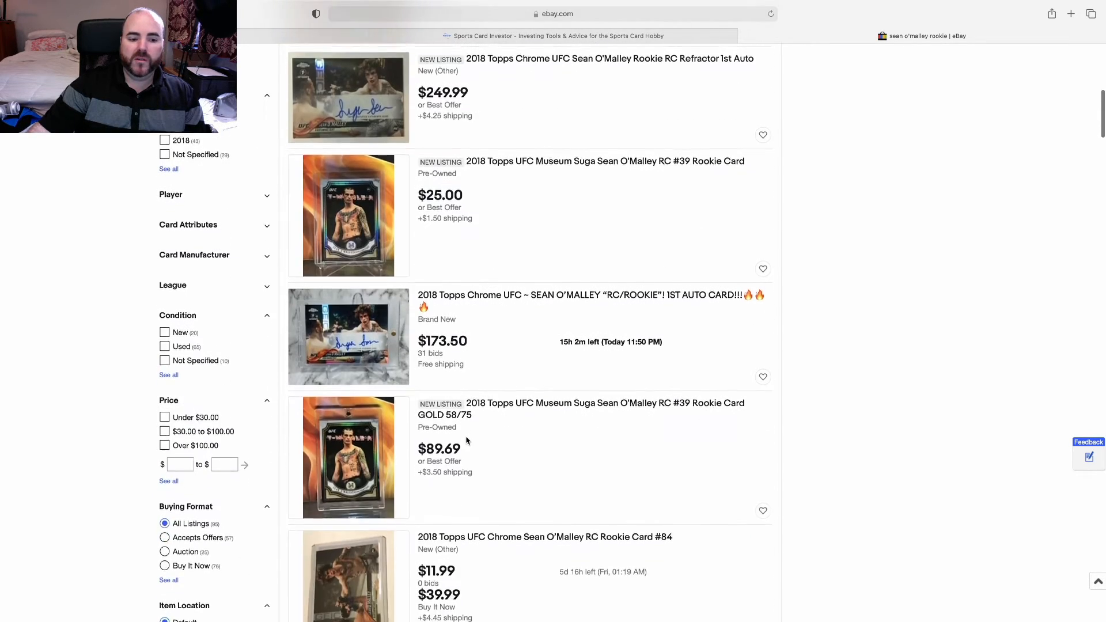
{"action": "scroll", "scroll_direction": "down", "scroll_amount": 3}
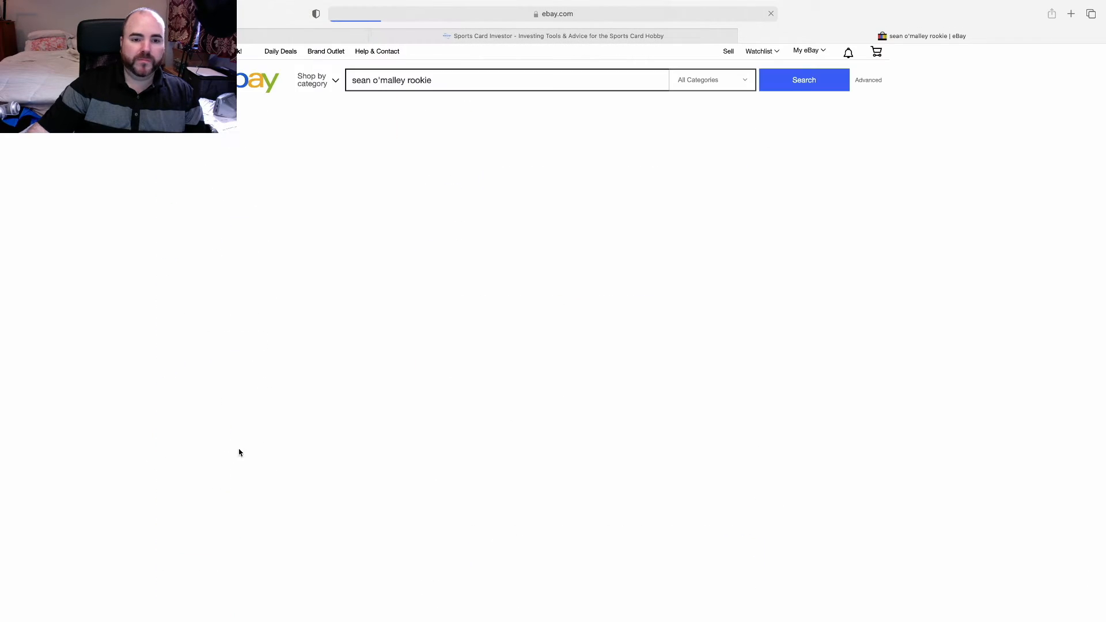
{"action": "left_click", "coordinate": [803, 79]}
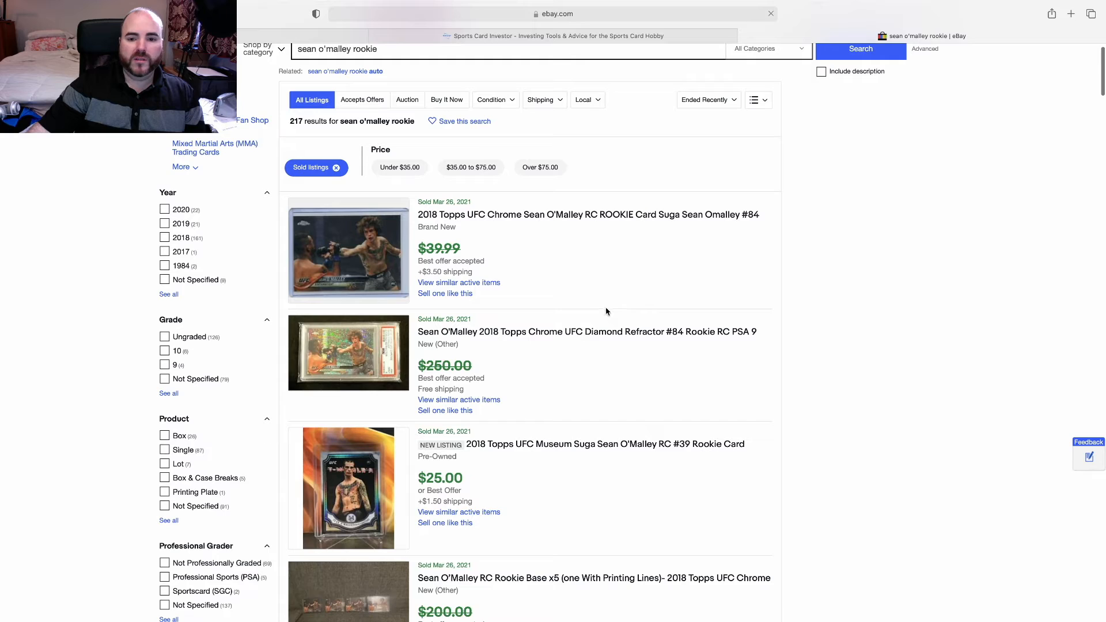
{"action": "mouse_move", "coordinate": [324, 262]}
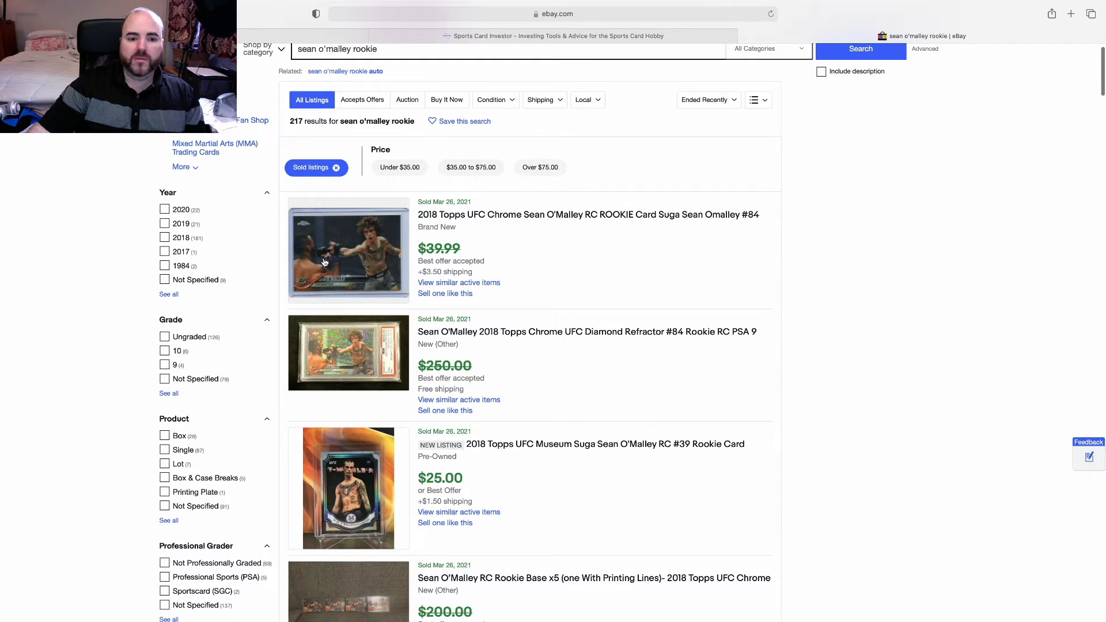
{"action": "scroll", "scroll_direction": "down", "scroll_amount": 3}
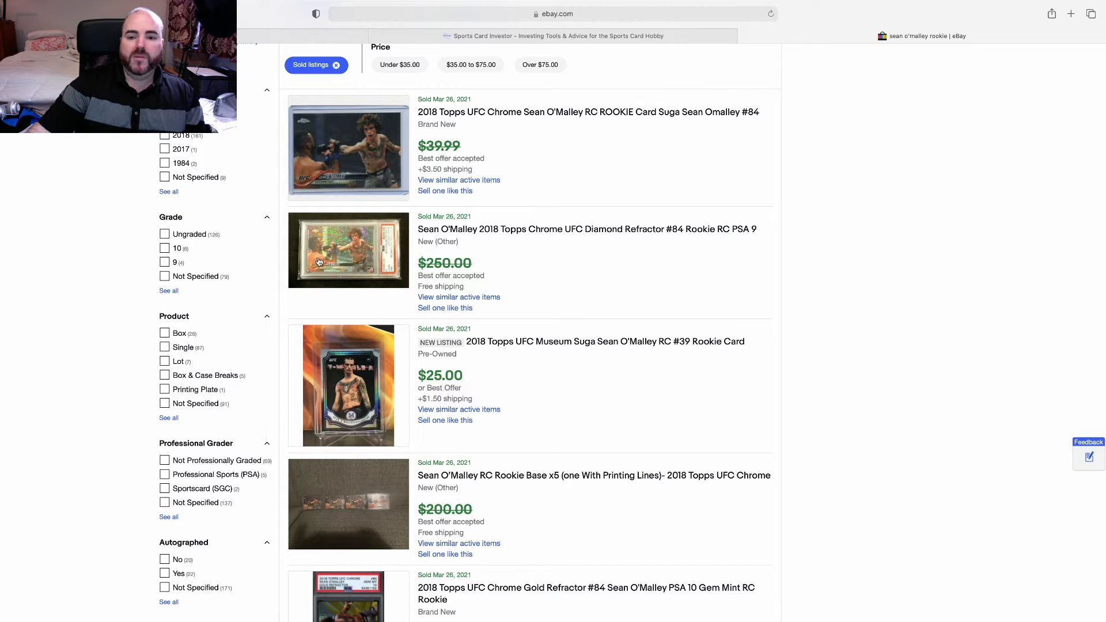
{"action": "mouse_move", "coordinate": [415, 275]}
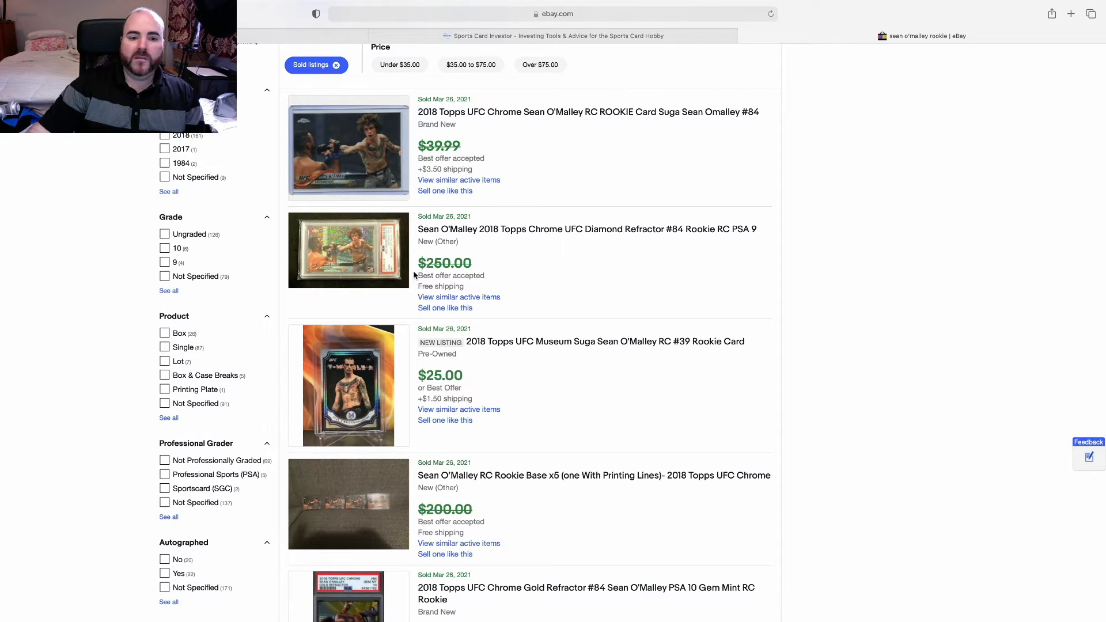
{"action": "scroll", "scroll_direction": "down", "scroll_amount": 3}
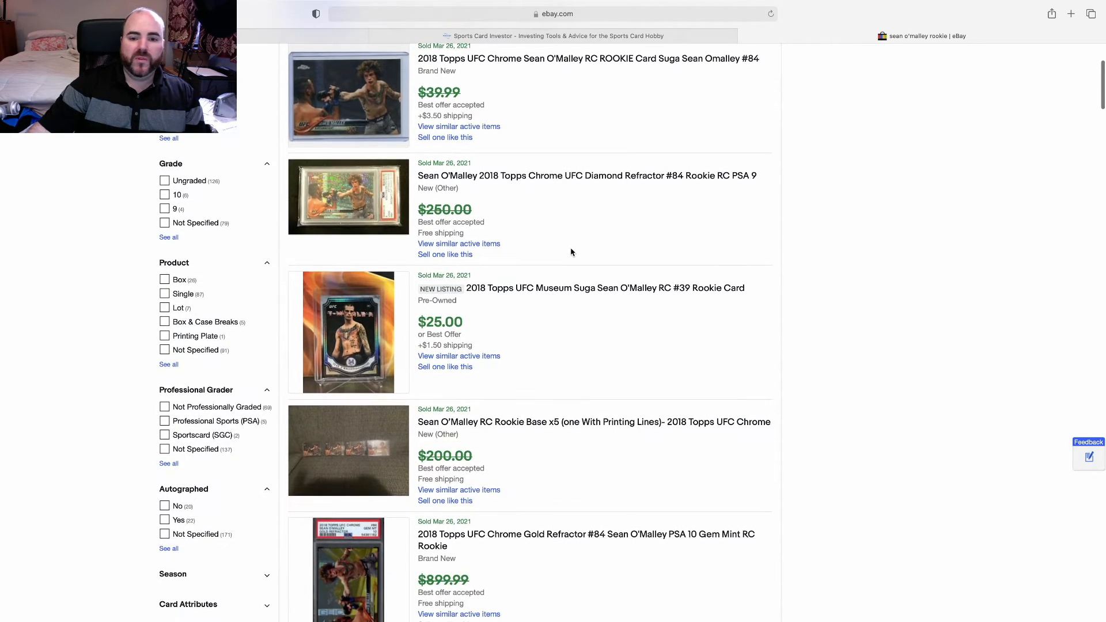
{"action": "scroll", "scroll_direction": "down", "scroll_amount": 3}
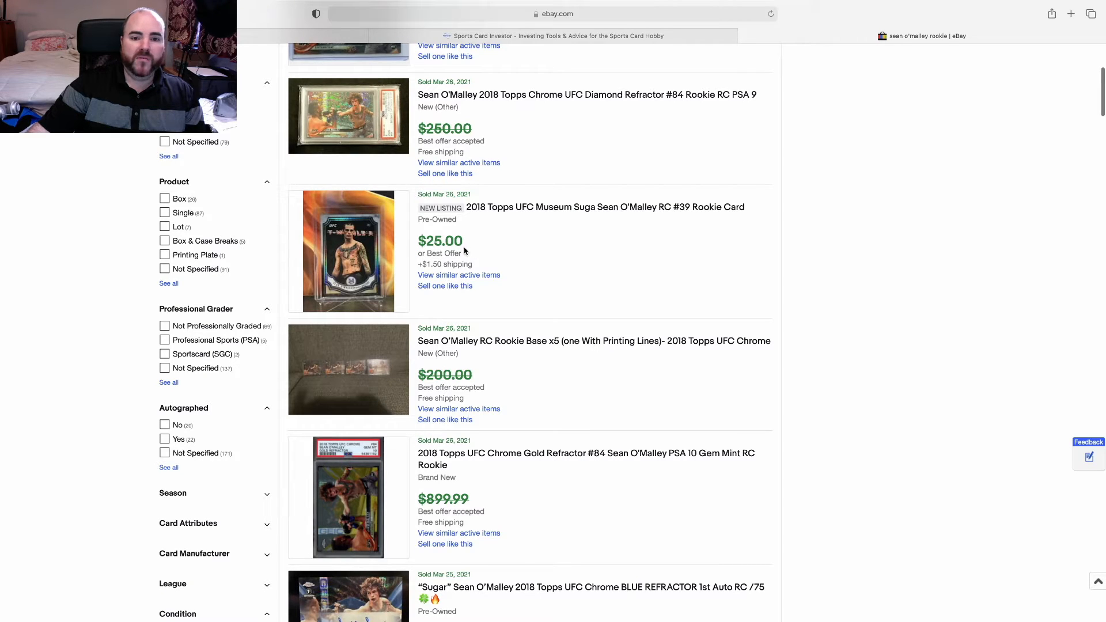
{"action": "scroll", "scroll_direction": "down", "scroll_amount": 3}
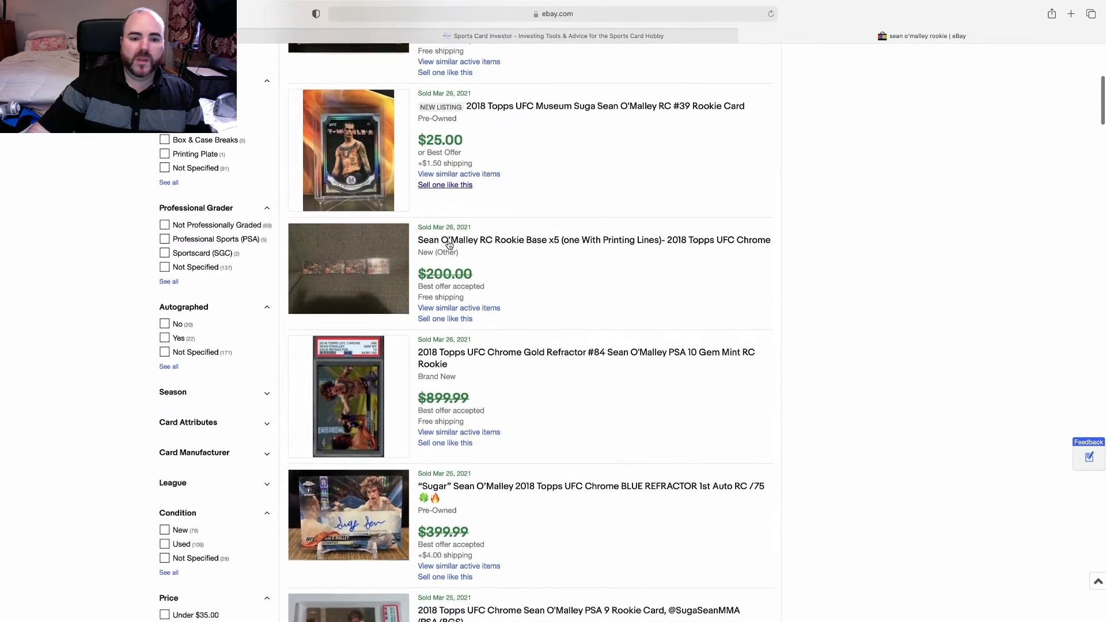
{"action": "scroll", "scroll_direction": "down", "scroll_amount": 3}
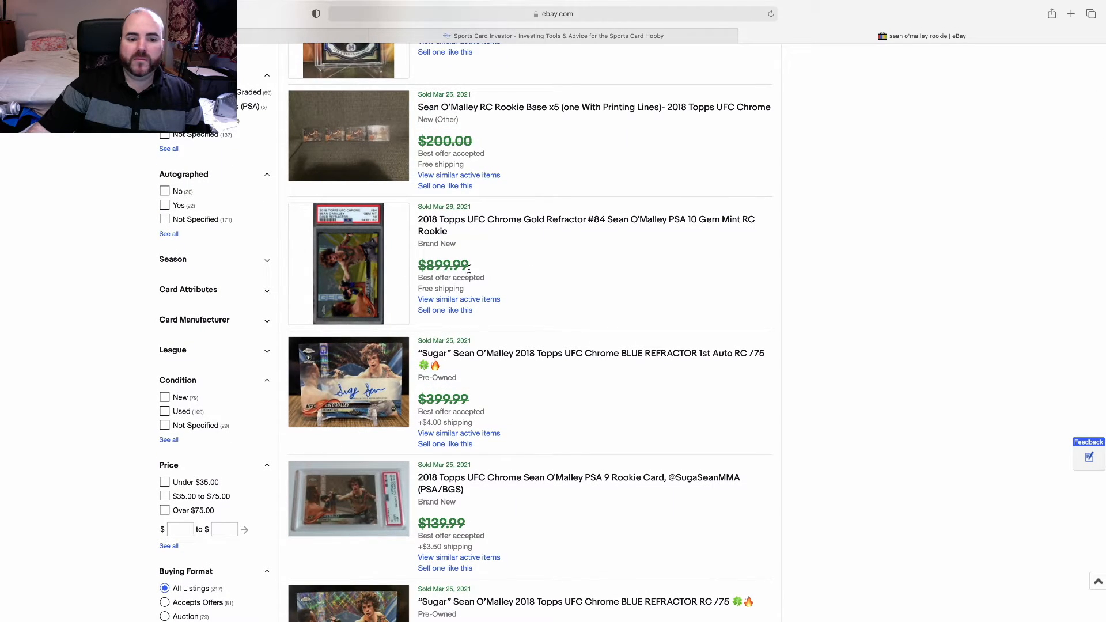
{"action": "scroll", "scroll_direction": "down", "scroll_amount": 3}
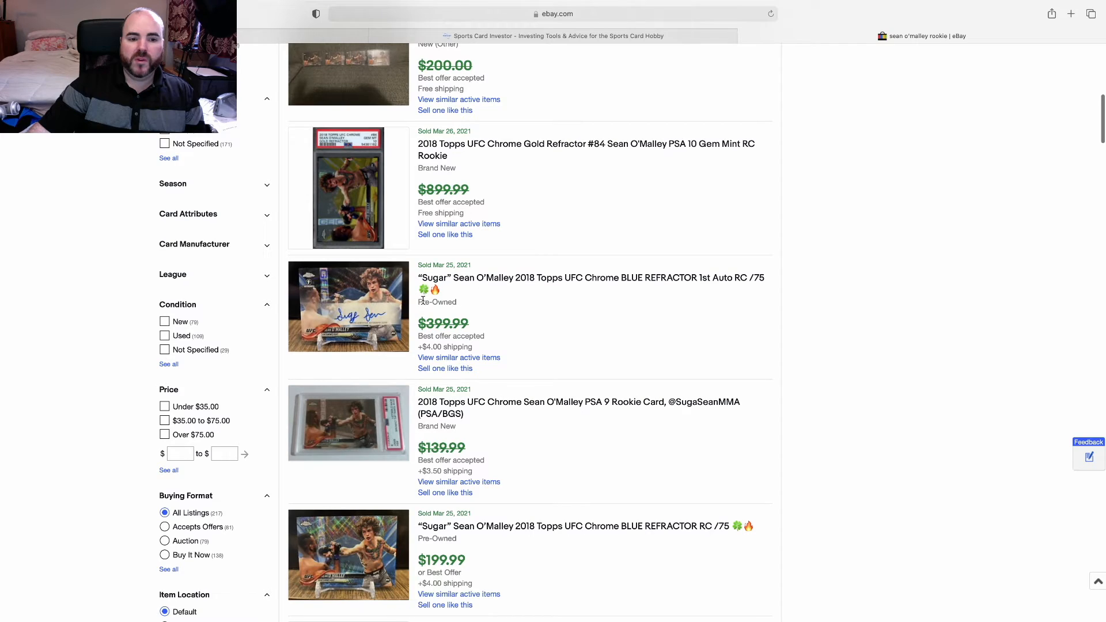
{"action": "scroll", "scroll_direction": "down", "scroll_amount": 3}
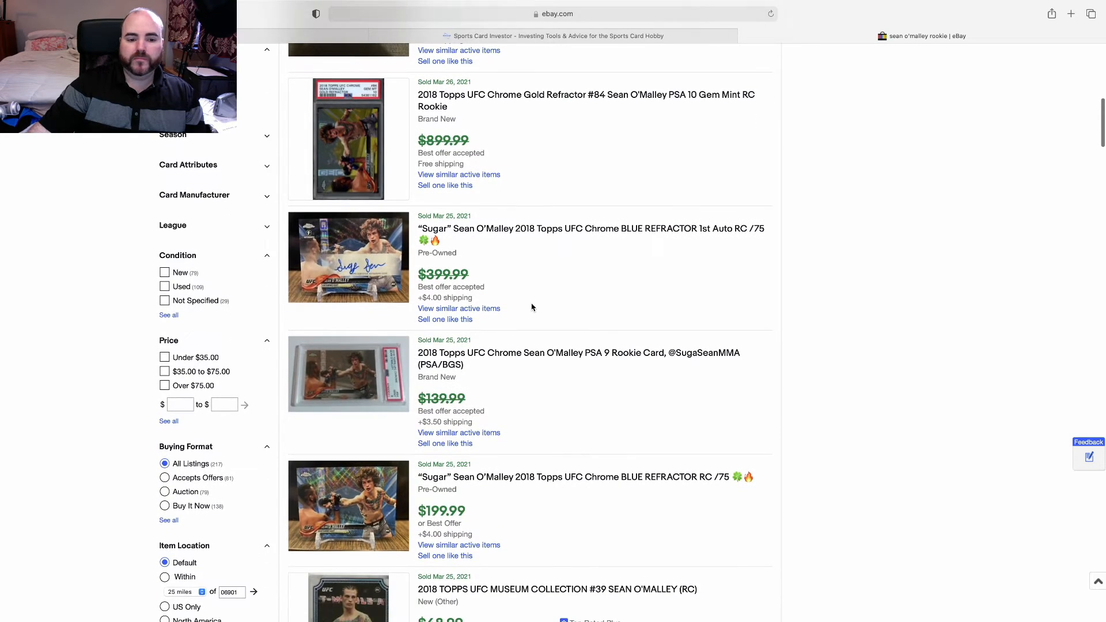
{"action": "scroll", "scroll_direction": "down", "scroll_amount": 3}
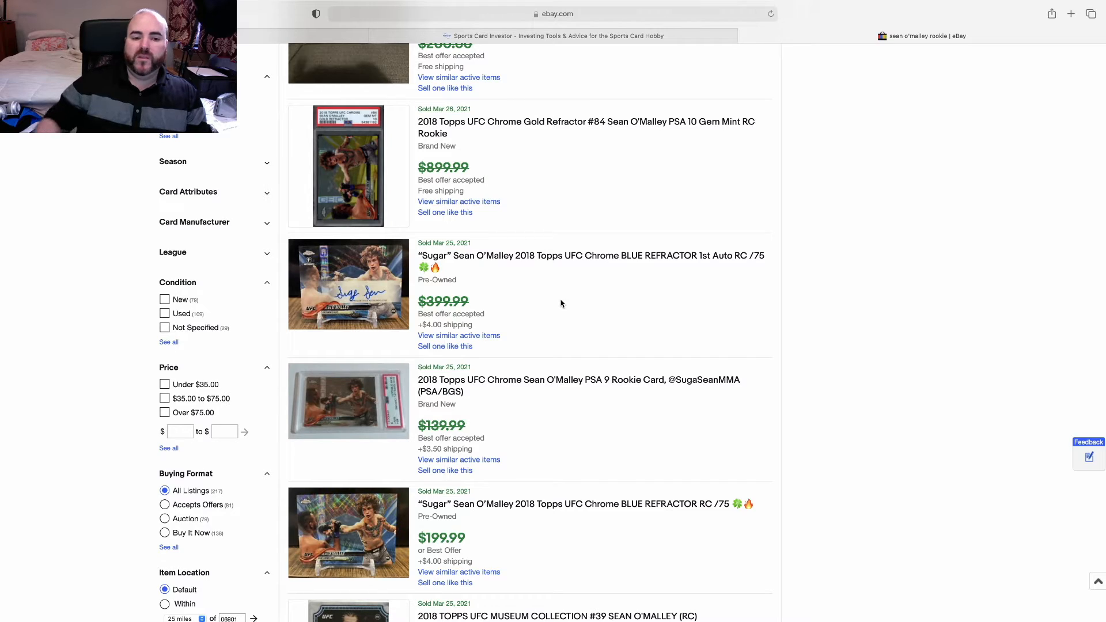
{"action": "mouse_move", "coordinate": [608, 290]}
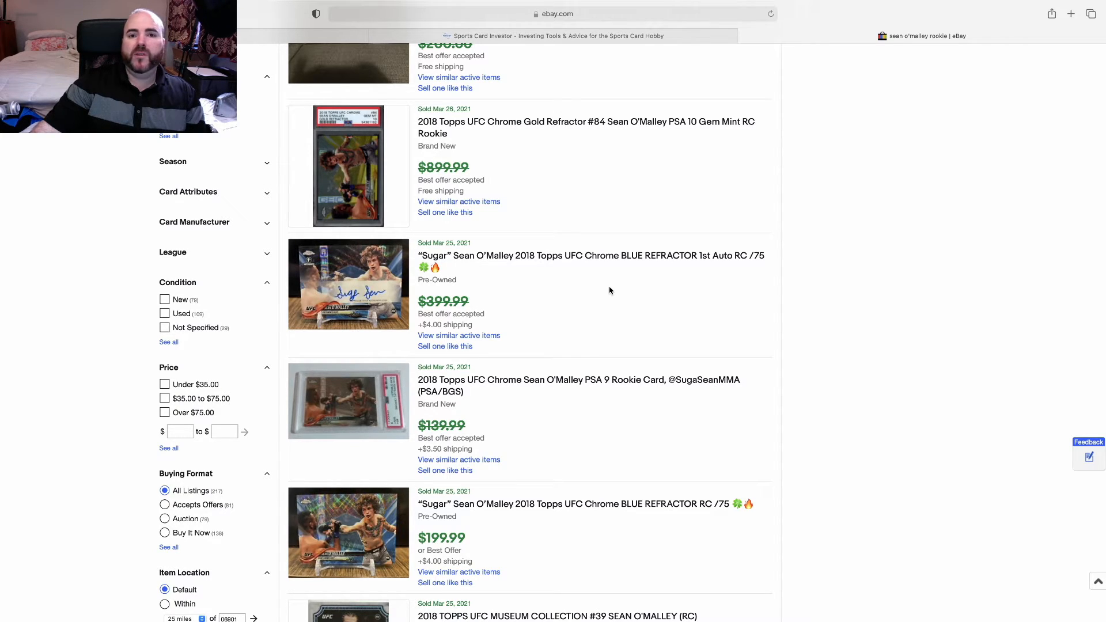
{"action": "scroll", "scroll_direction": "down", "scroll_amount": 3}
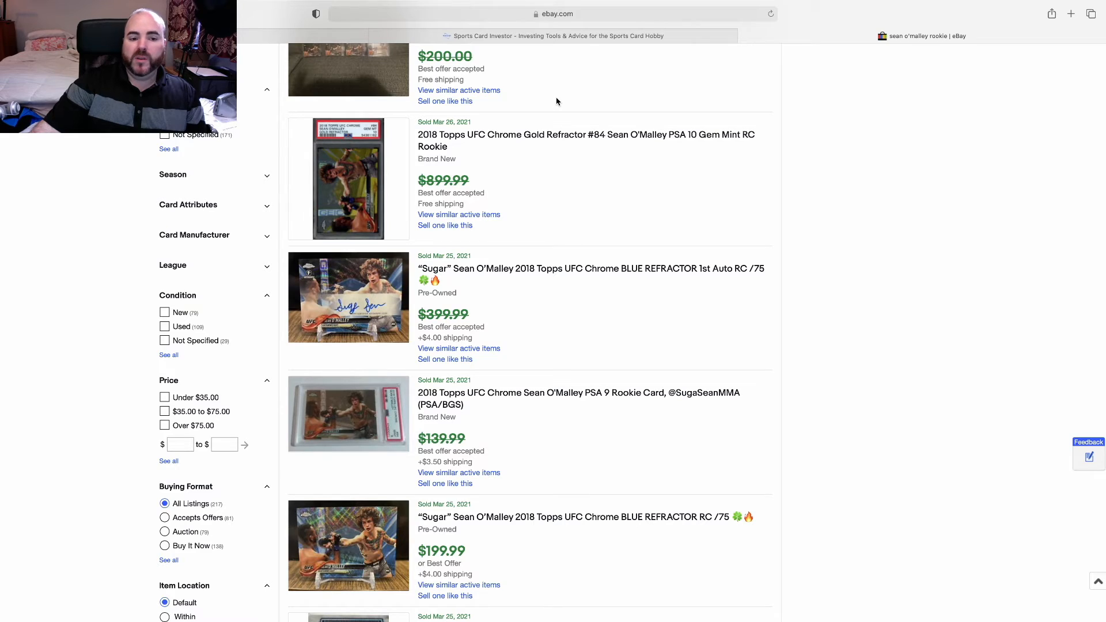
{"action": "scroll", "scroll_direction": "down", "scroll_amount": 3}
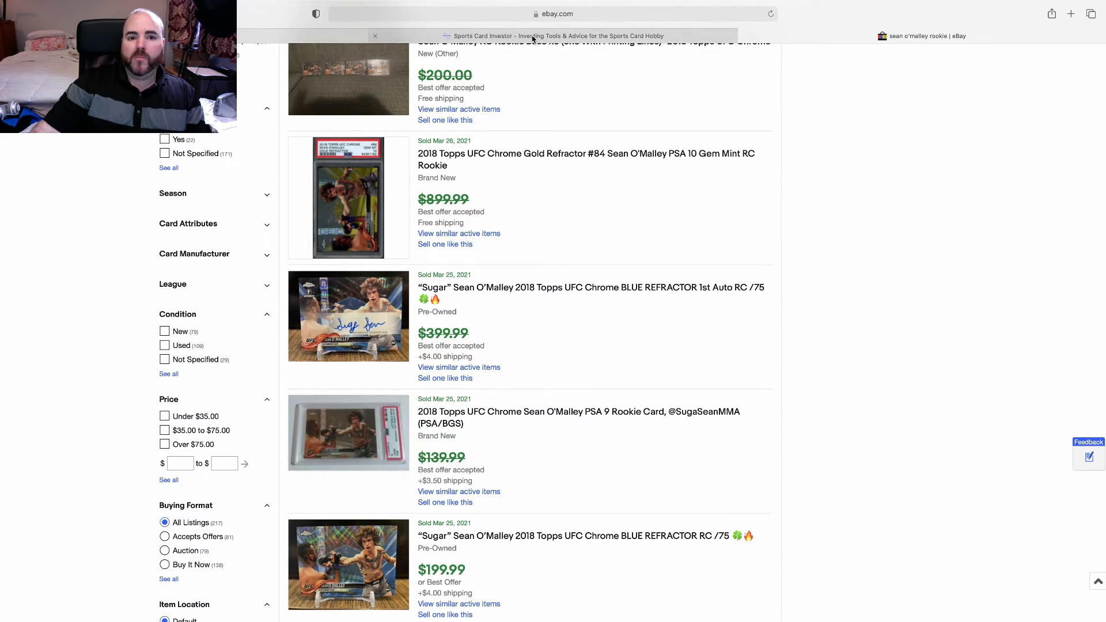
Return to Sports Card Investor and view recent sales for the Sean O'Malley 2018 Topps Chrome refractor
{"action": "left_click", "coordinate": [555, 35]}
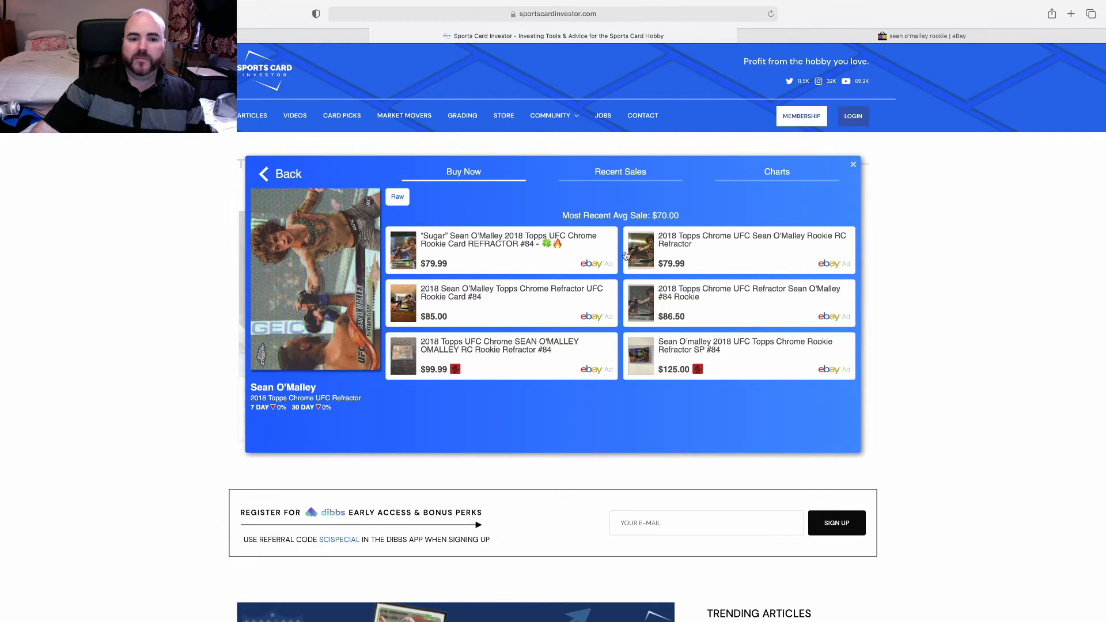
{"action": "mouse_move", "coordinate": [509, 254]}
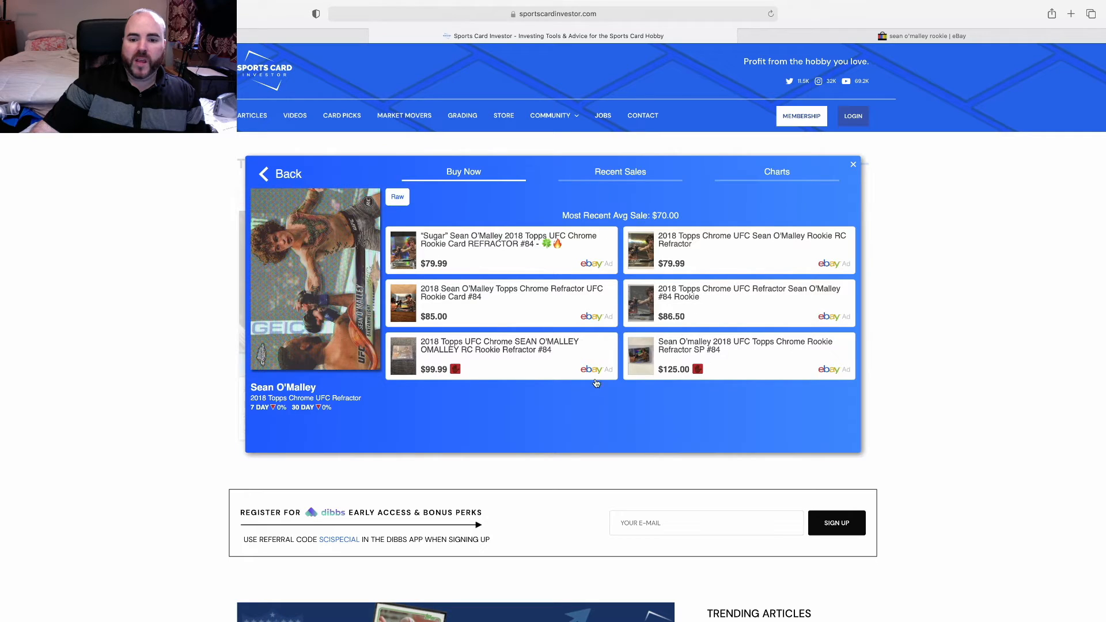
{"action": "mouse_move", "coordinate": [623, 231]}
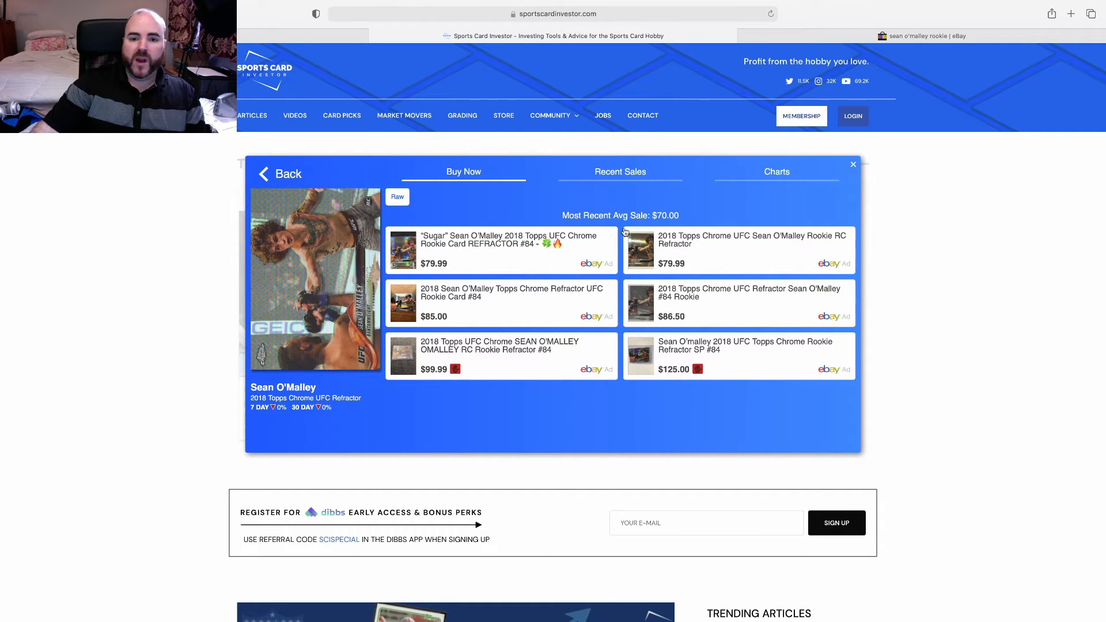
{"action": "left_click", "coordinate": [620, 171]}
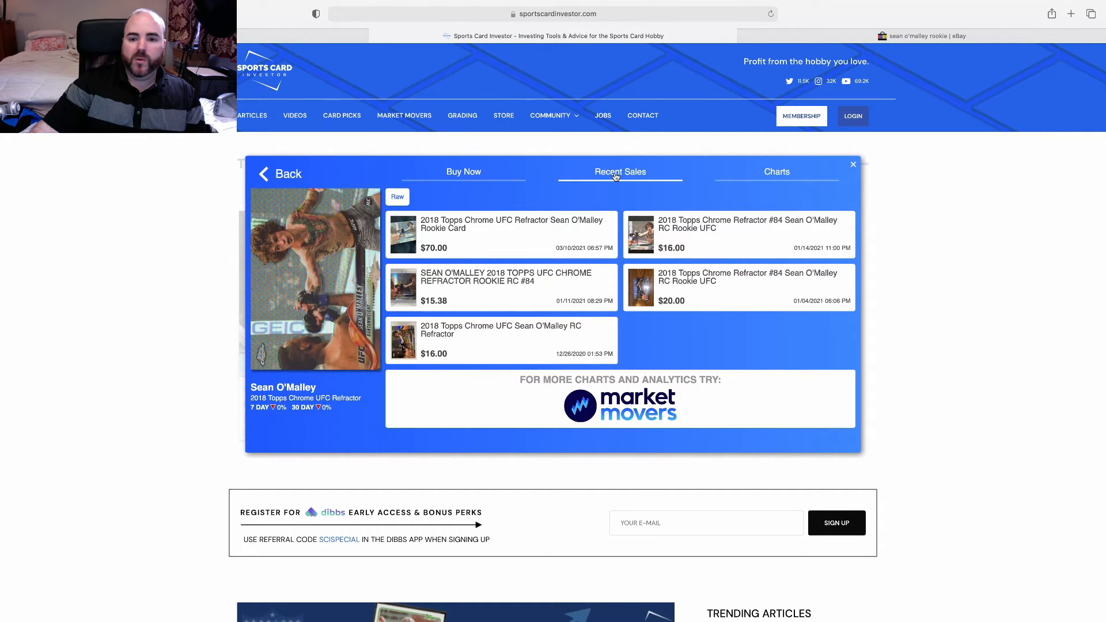
{"action": "mouse_move", "coordinate": [544, 199]}
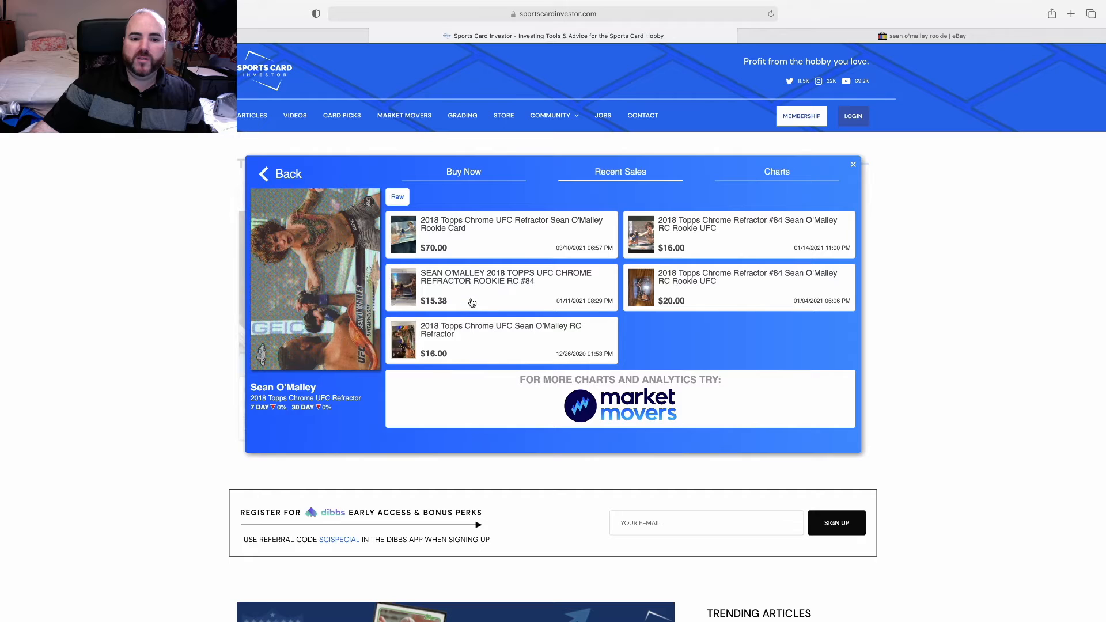
{"action": "mouse_move", "coordinate": [463, 241]}
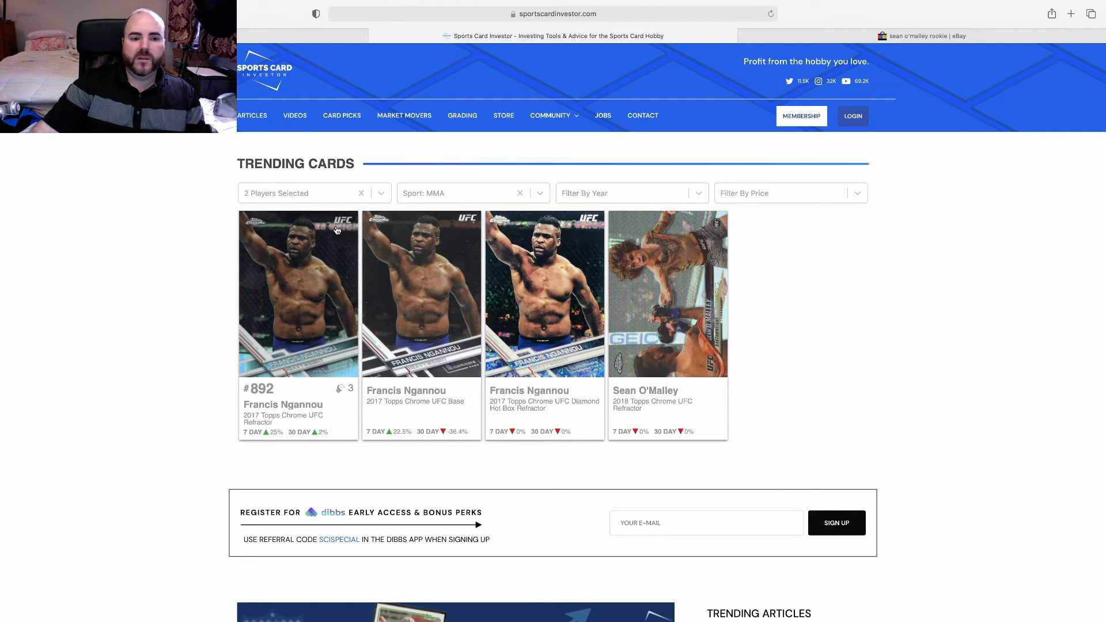
View Buy Now listings for the Ngannou 2017 Topps Chrome UFC Refractor, recent average $125.00
{"action": "left_click", "coordinate": [297, 292]}
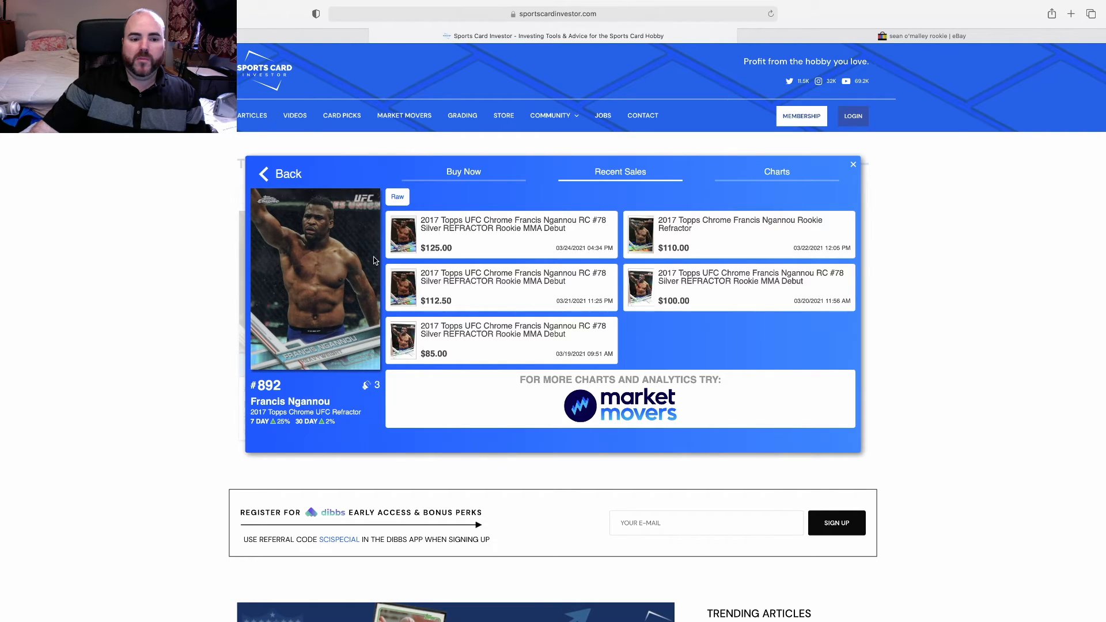
{"action": "mouse_move", "coordinate": [482, 430]}
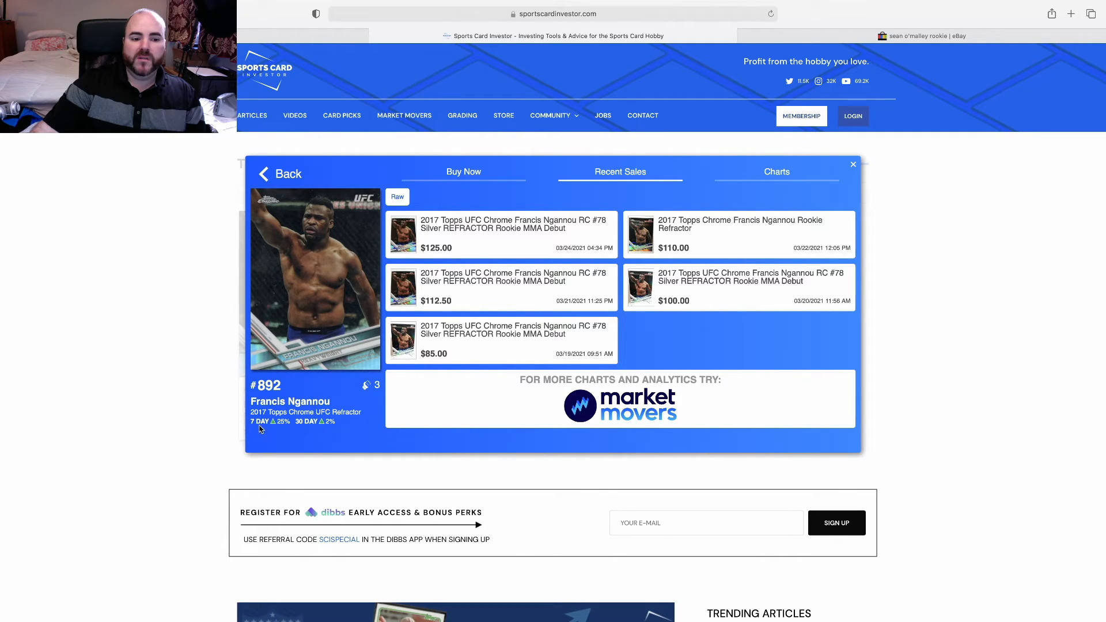
{"action": "mouse_move", "coordinate": [304, 434]}
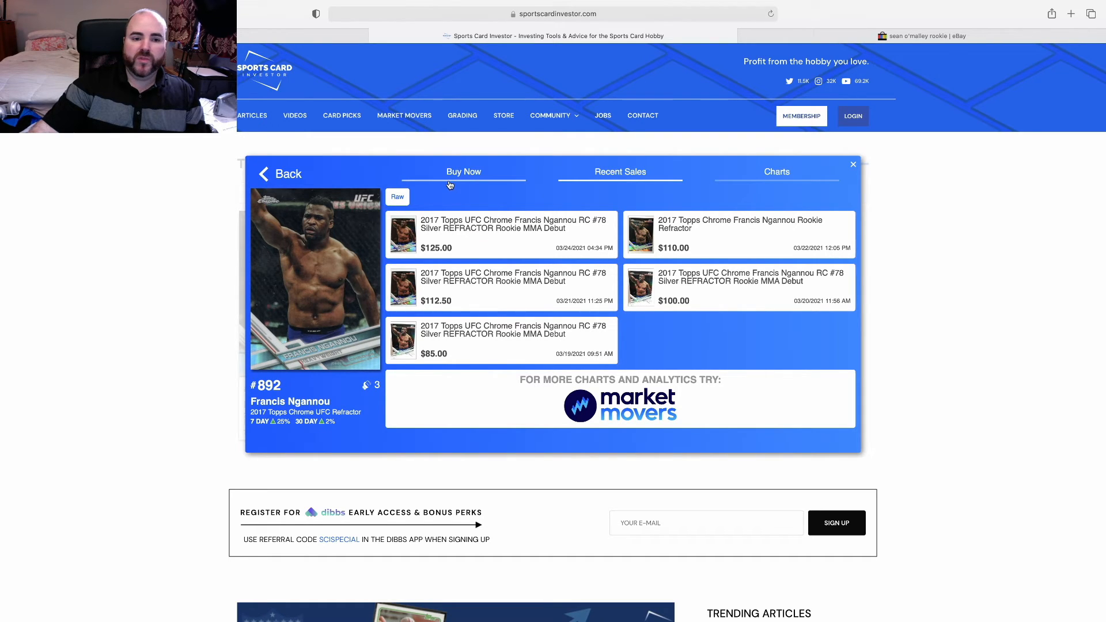
{"action": "left_click", "coordinate": [463, 171]}
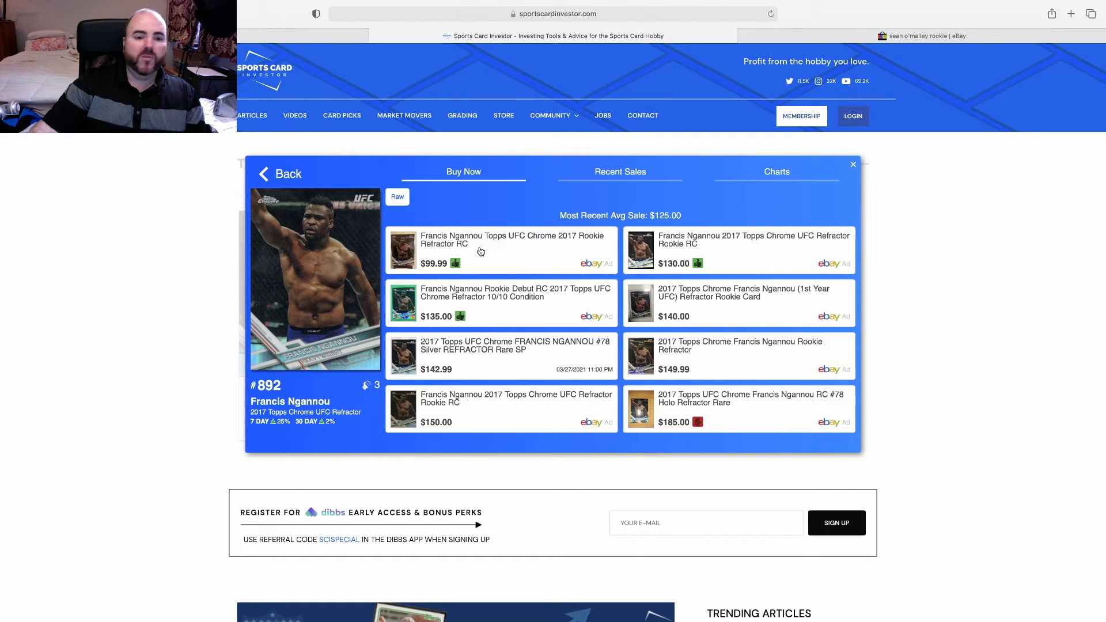
{"action": "mouse_move", "coordinate": [516, 394]}
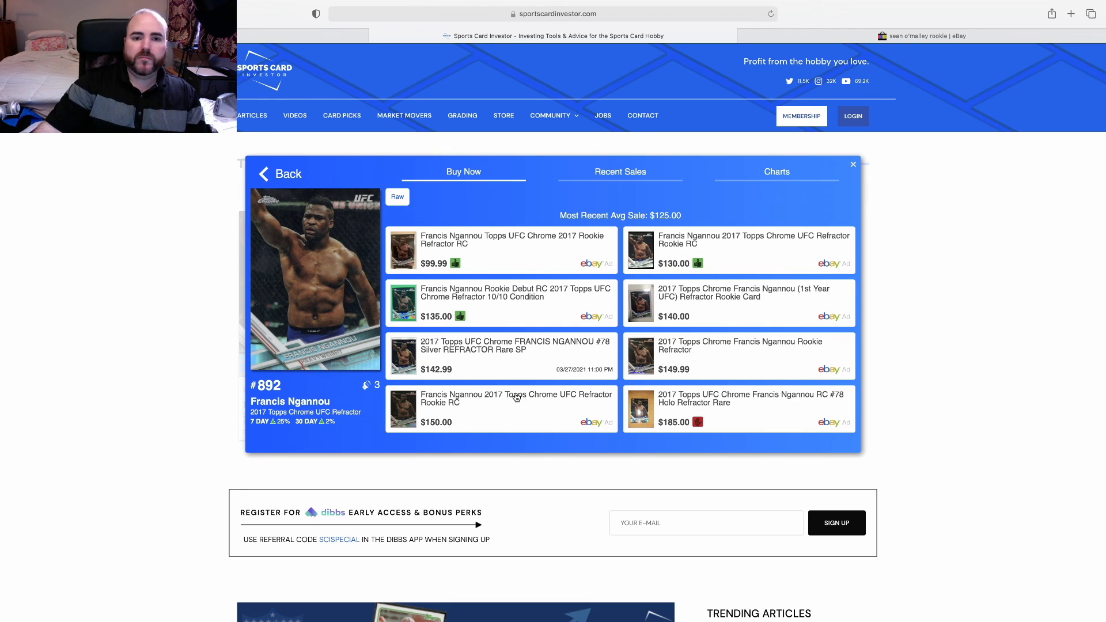
{"action": "mouse_move", "coordinate": [516, 400]}
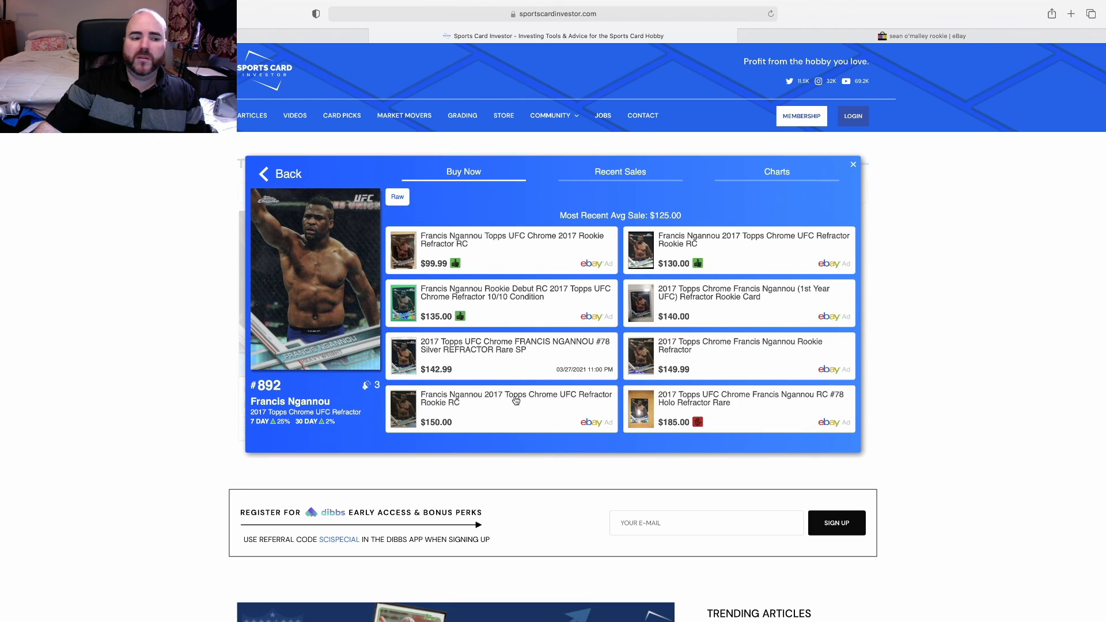